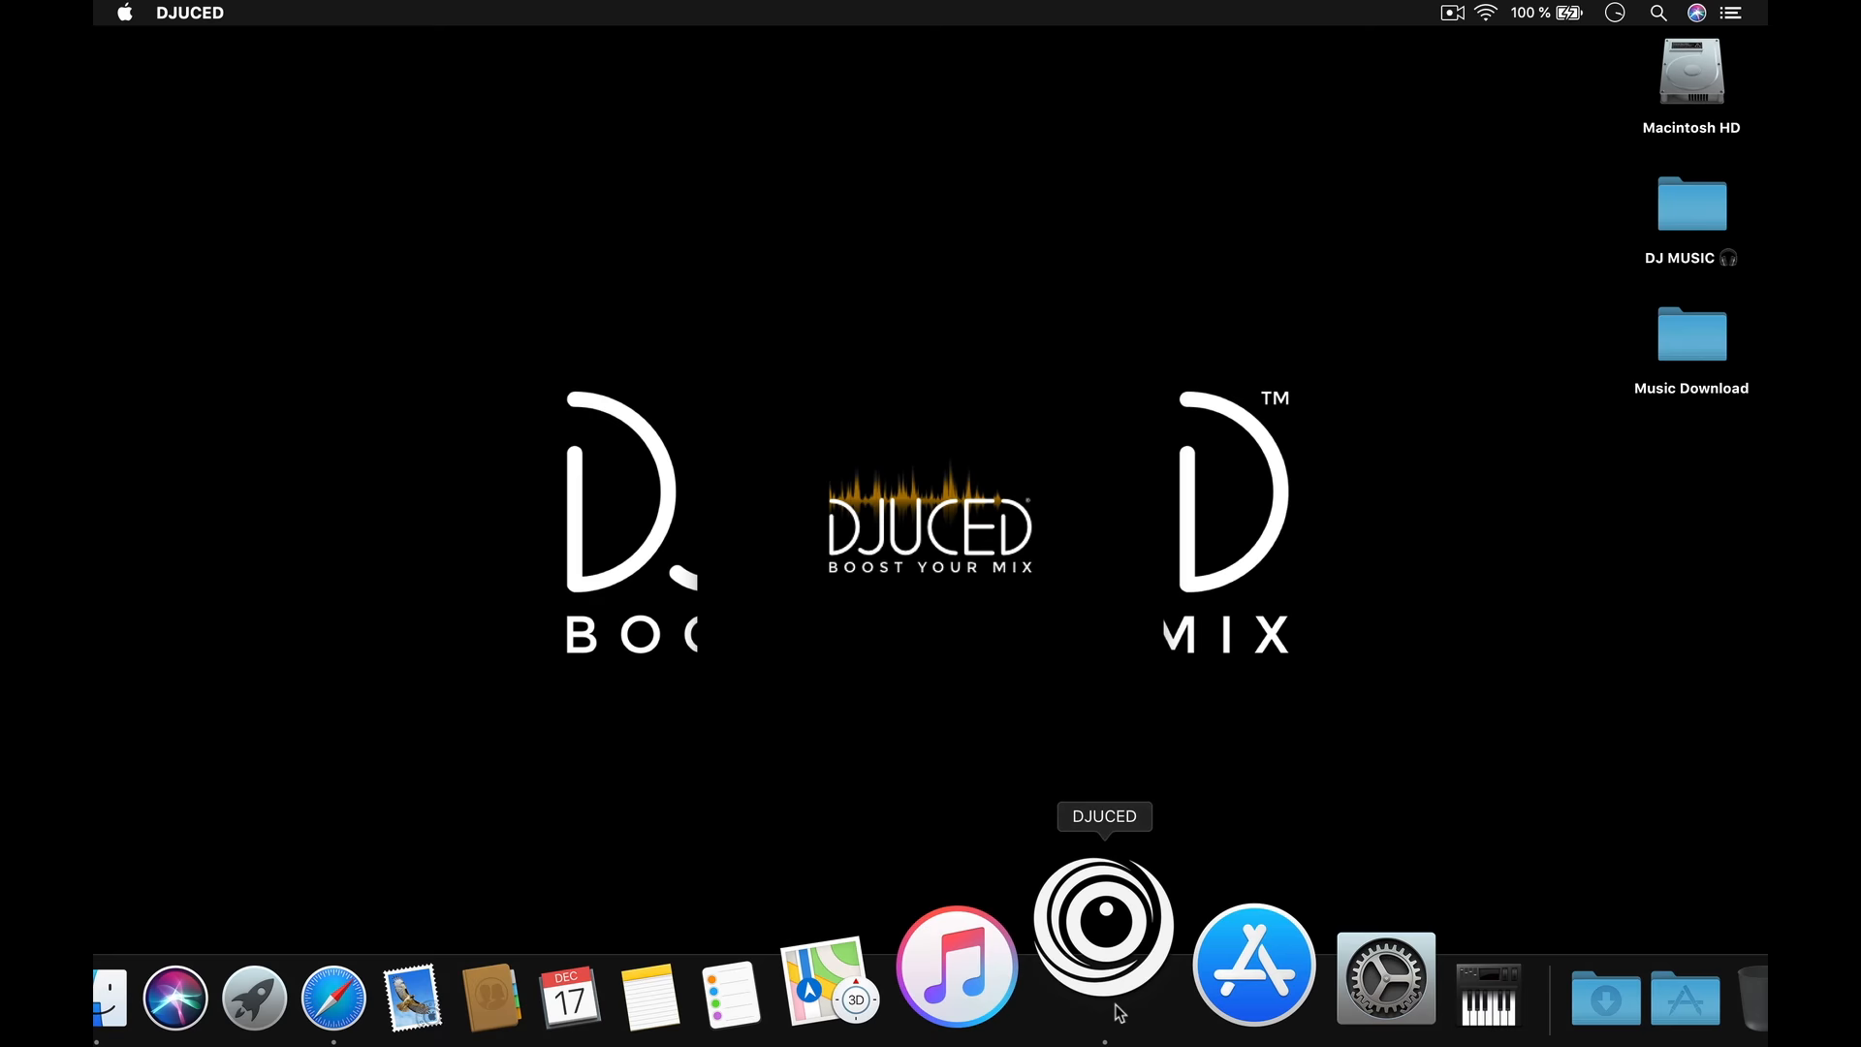
- Search Google for 'djuced' in Safari and land on the official DJUCED site
click(1103, 939)
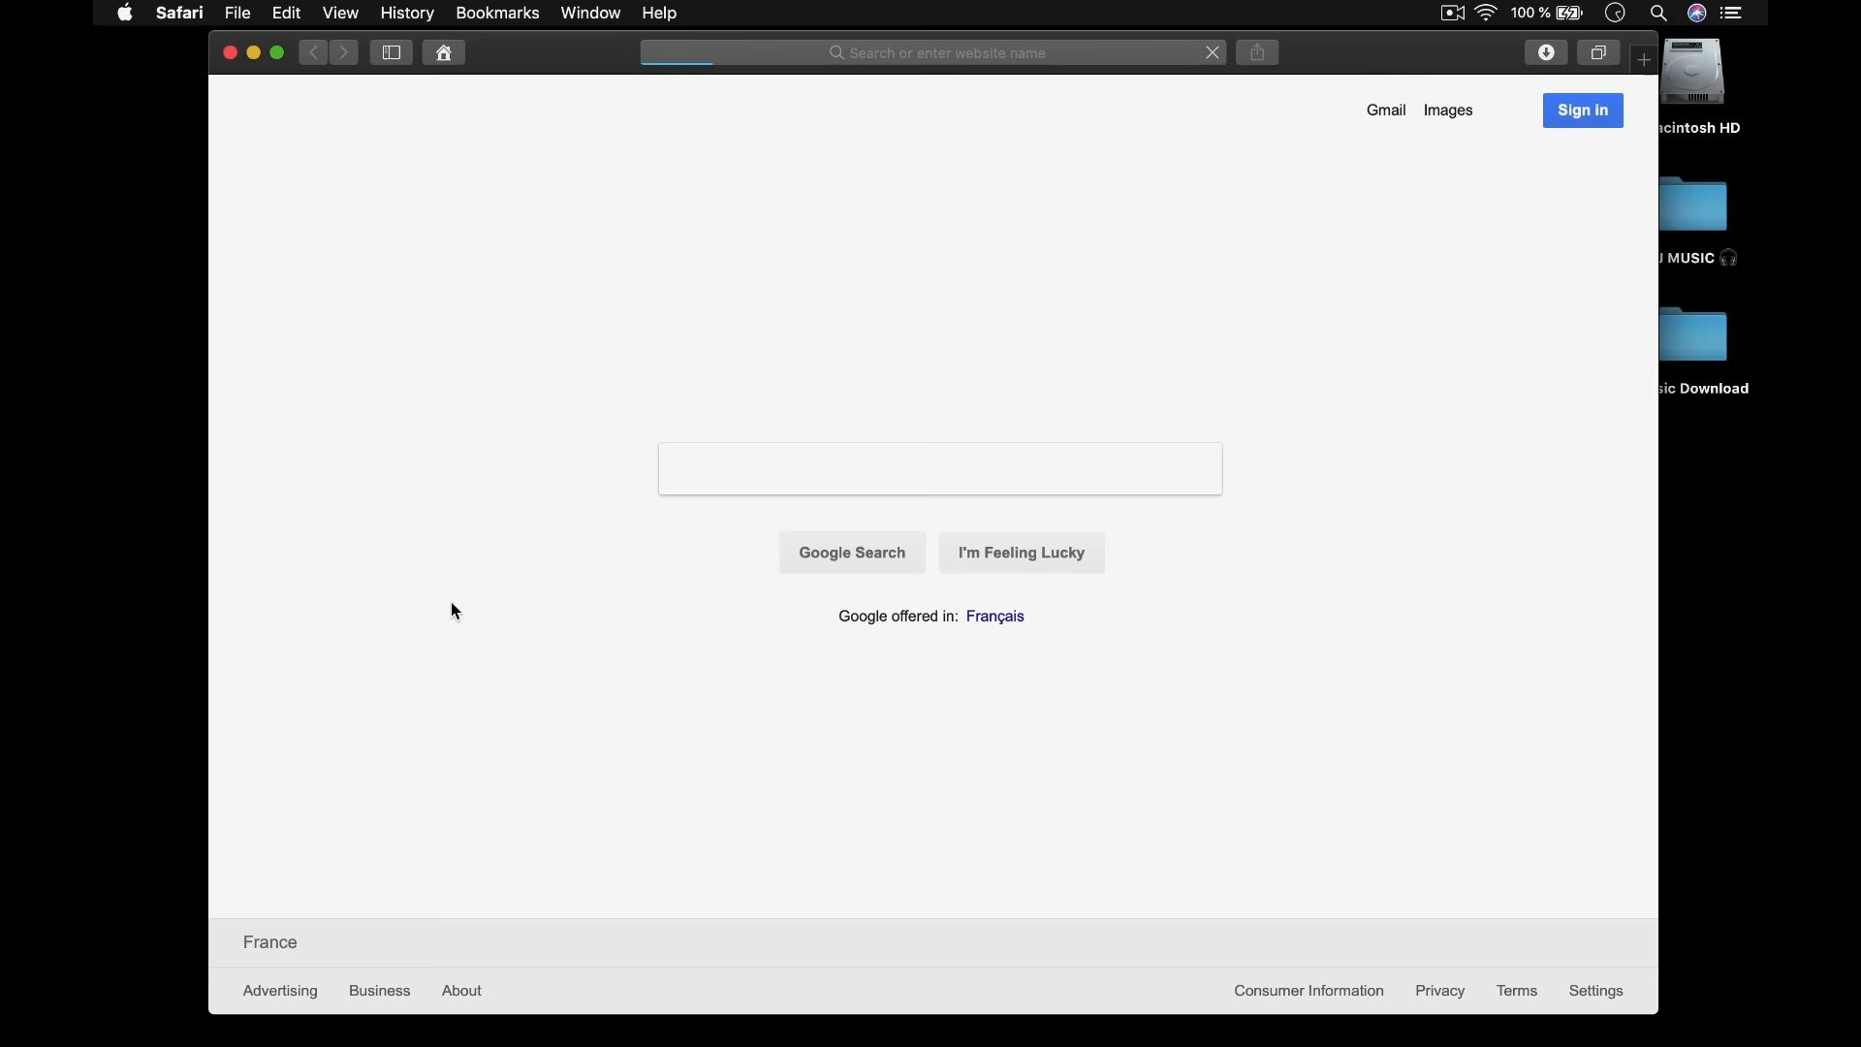
text(djuced)
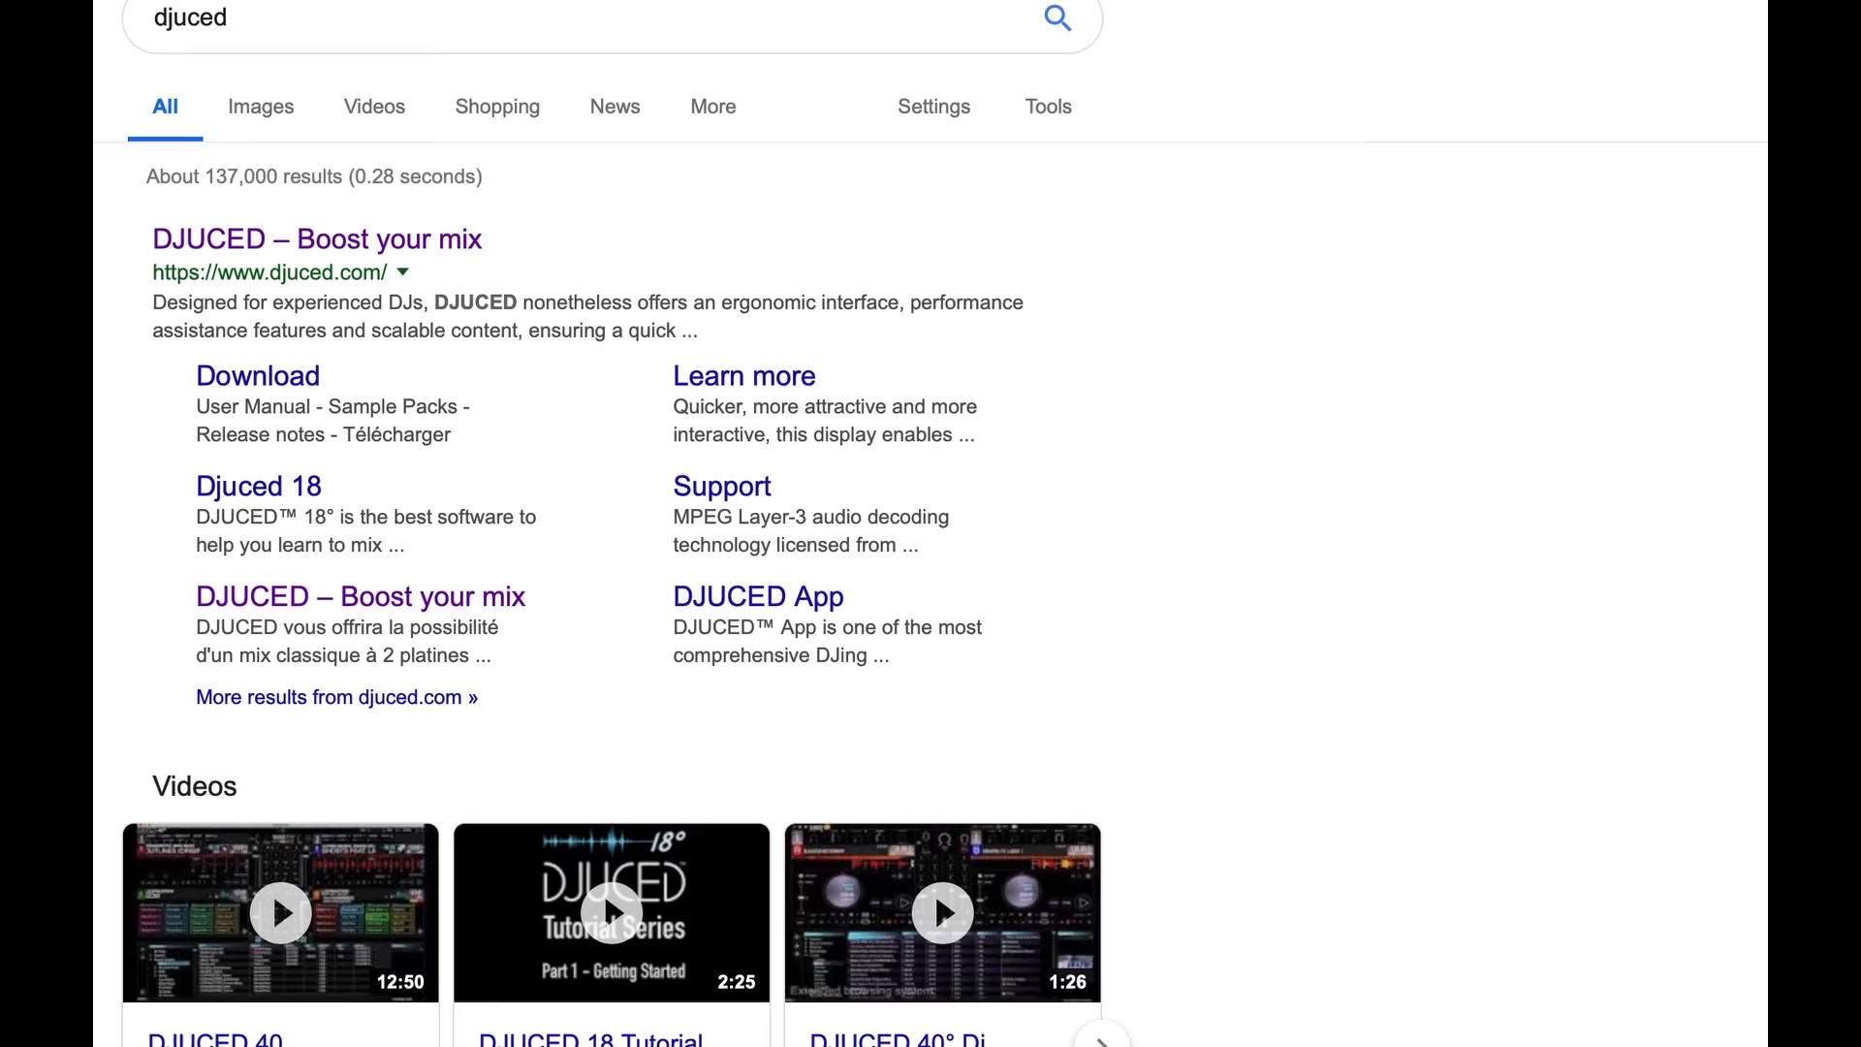
click(318, 239)
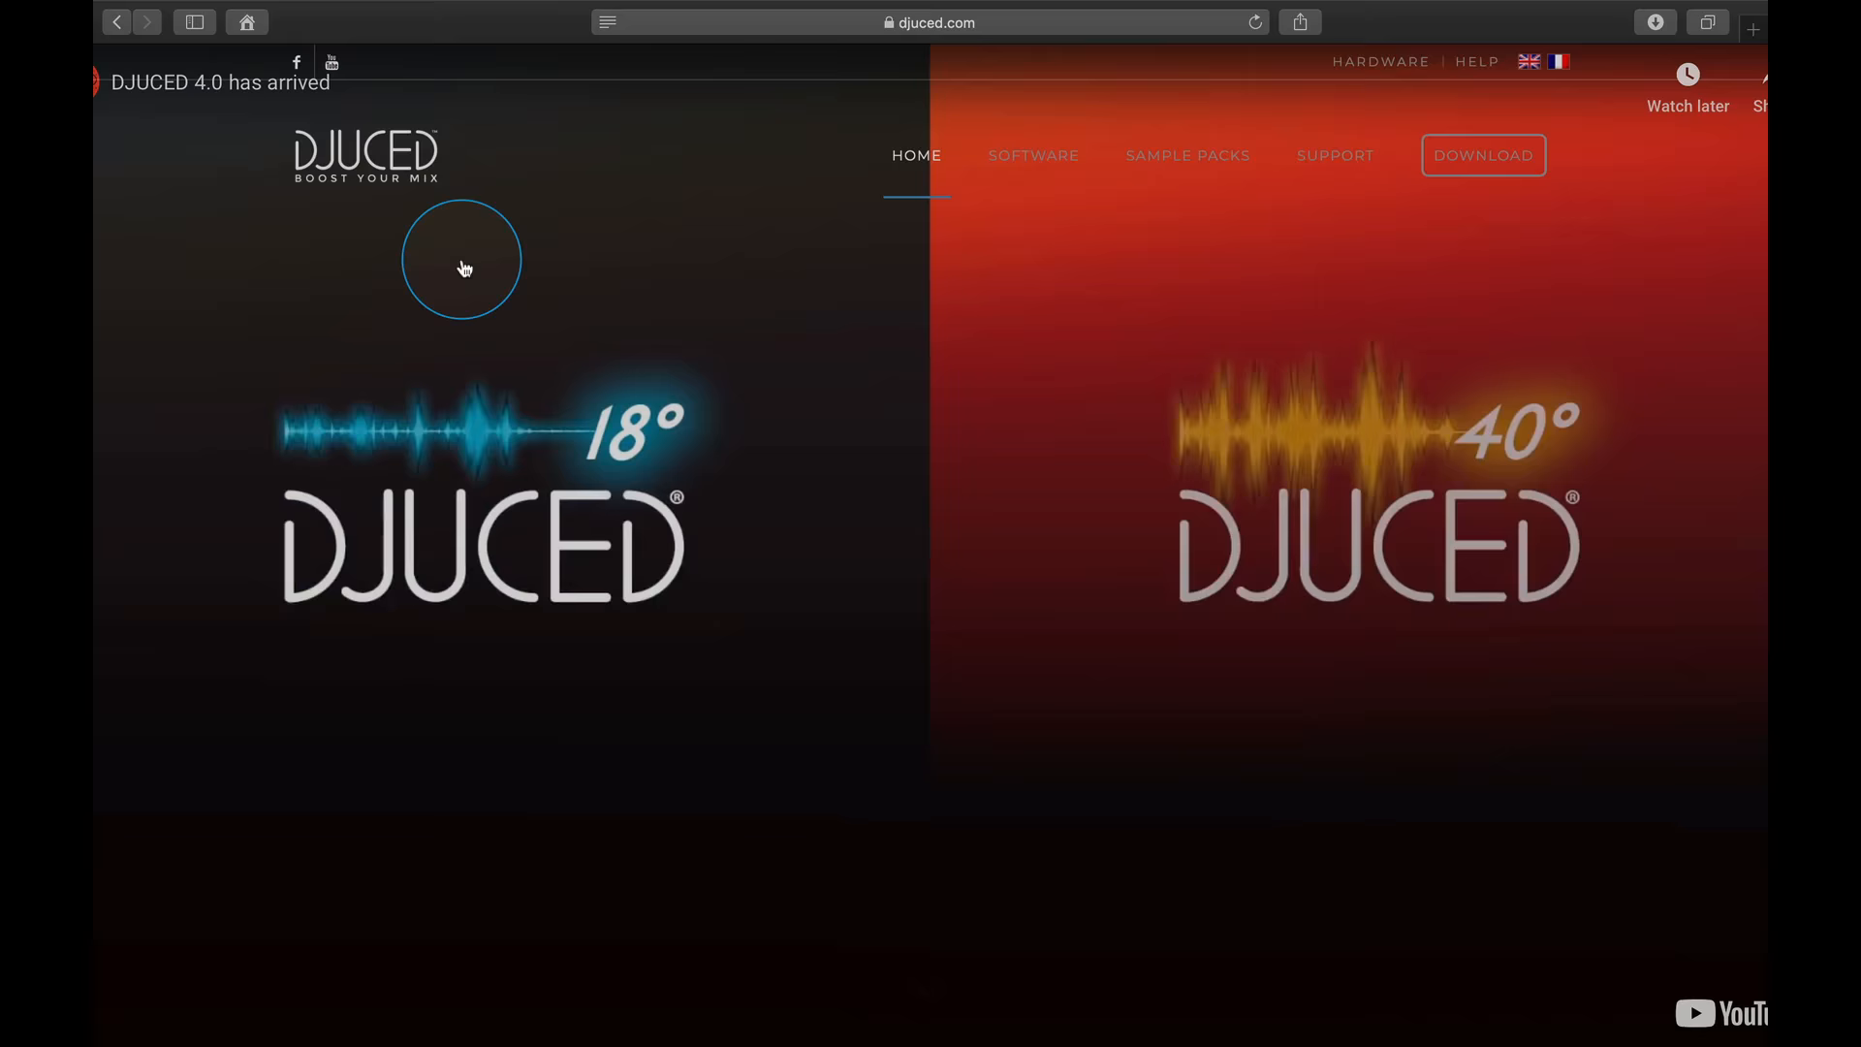
- Request the DJUCED download link with DJControl Inpulse 300 as the controller
click(1483, 155)
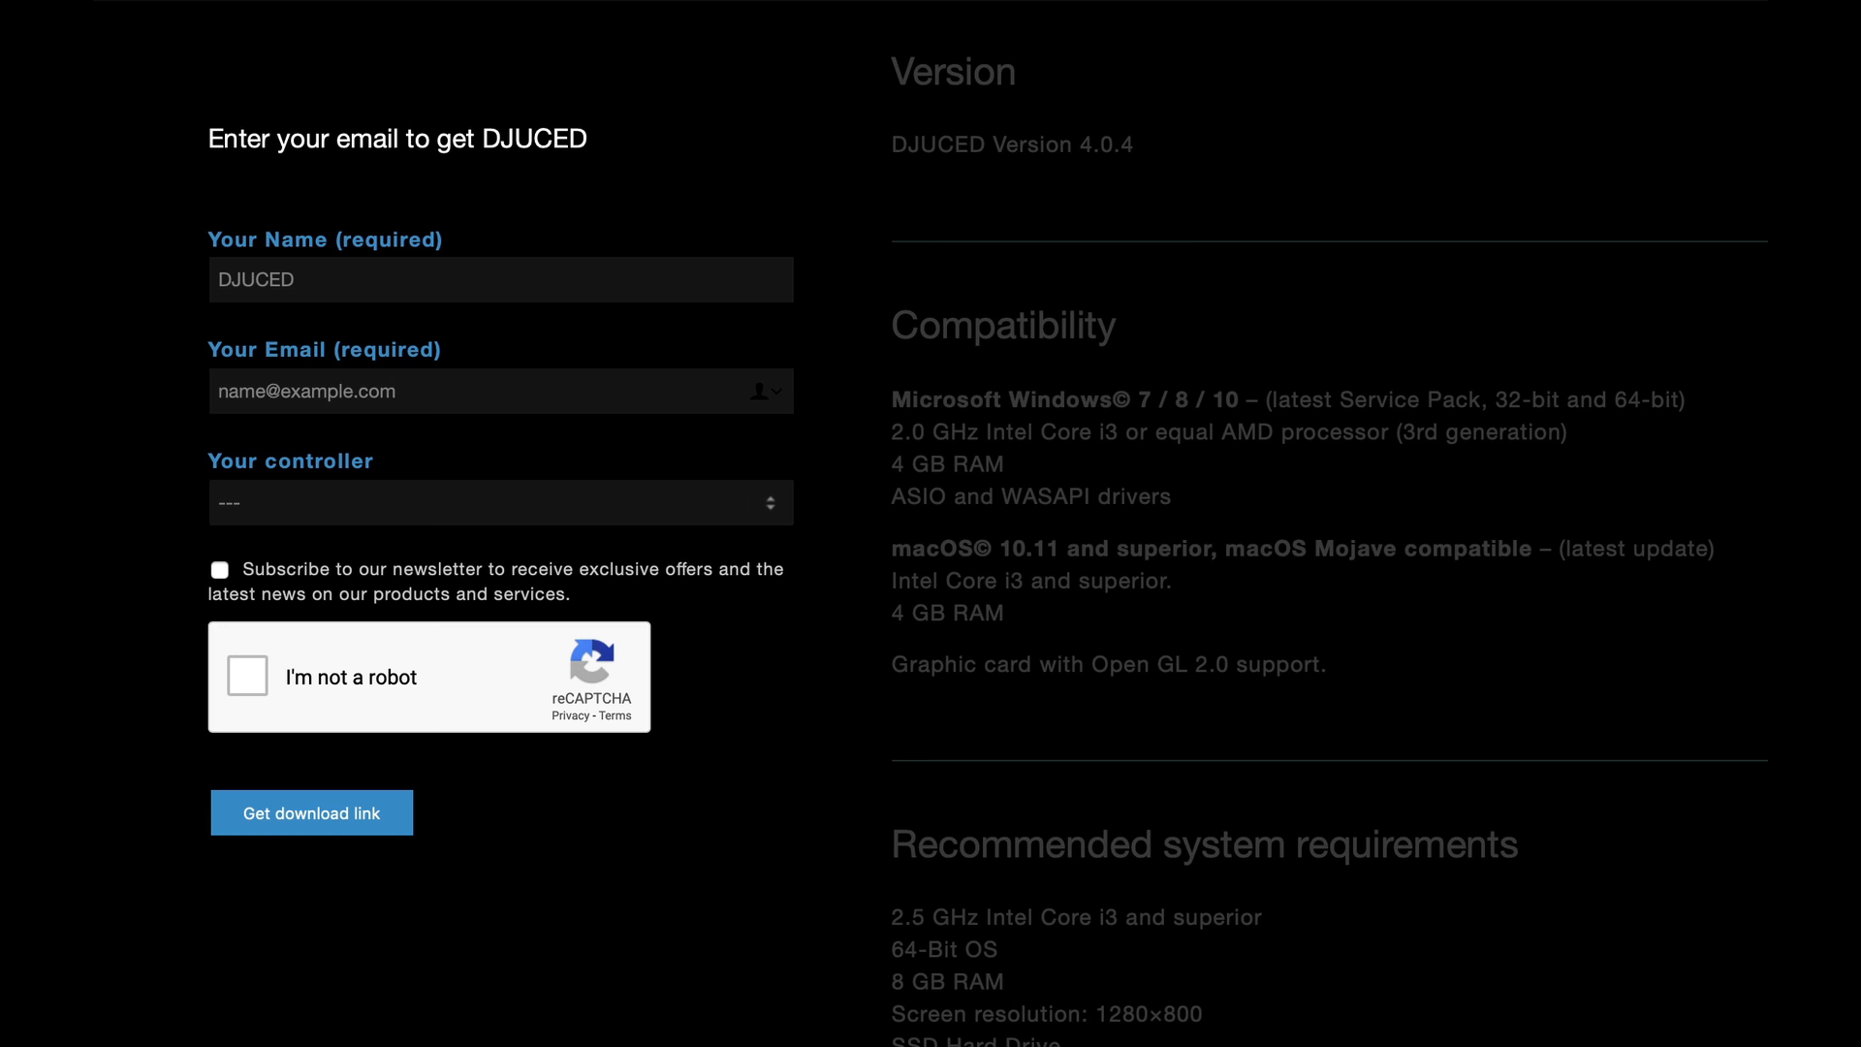
click(500, 503)
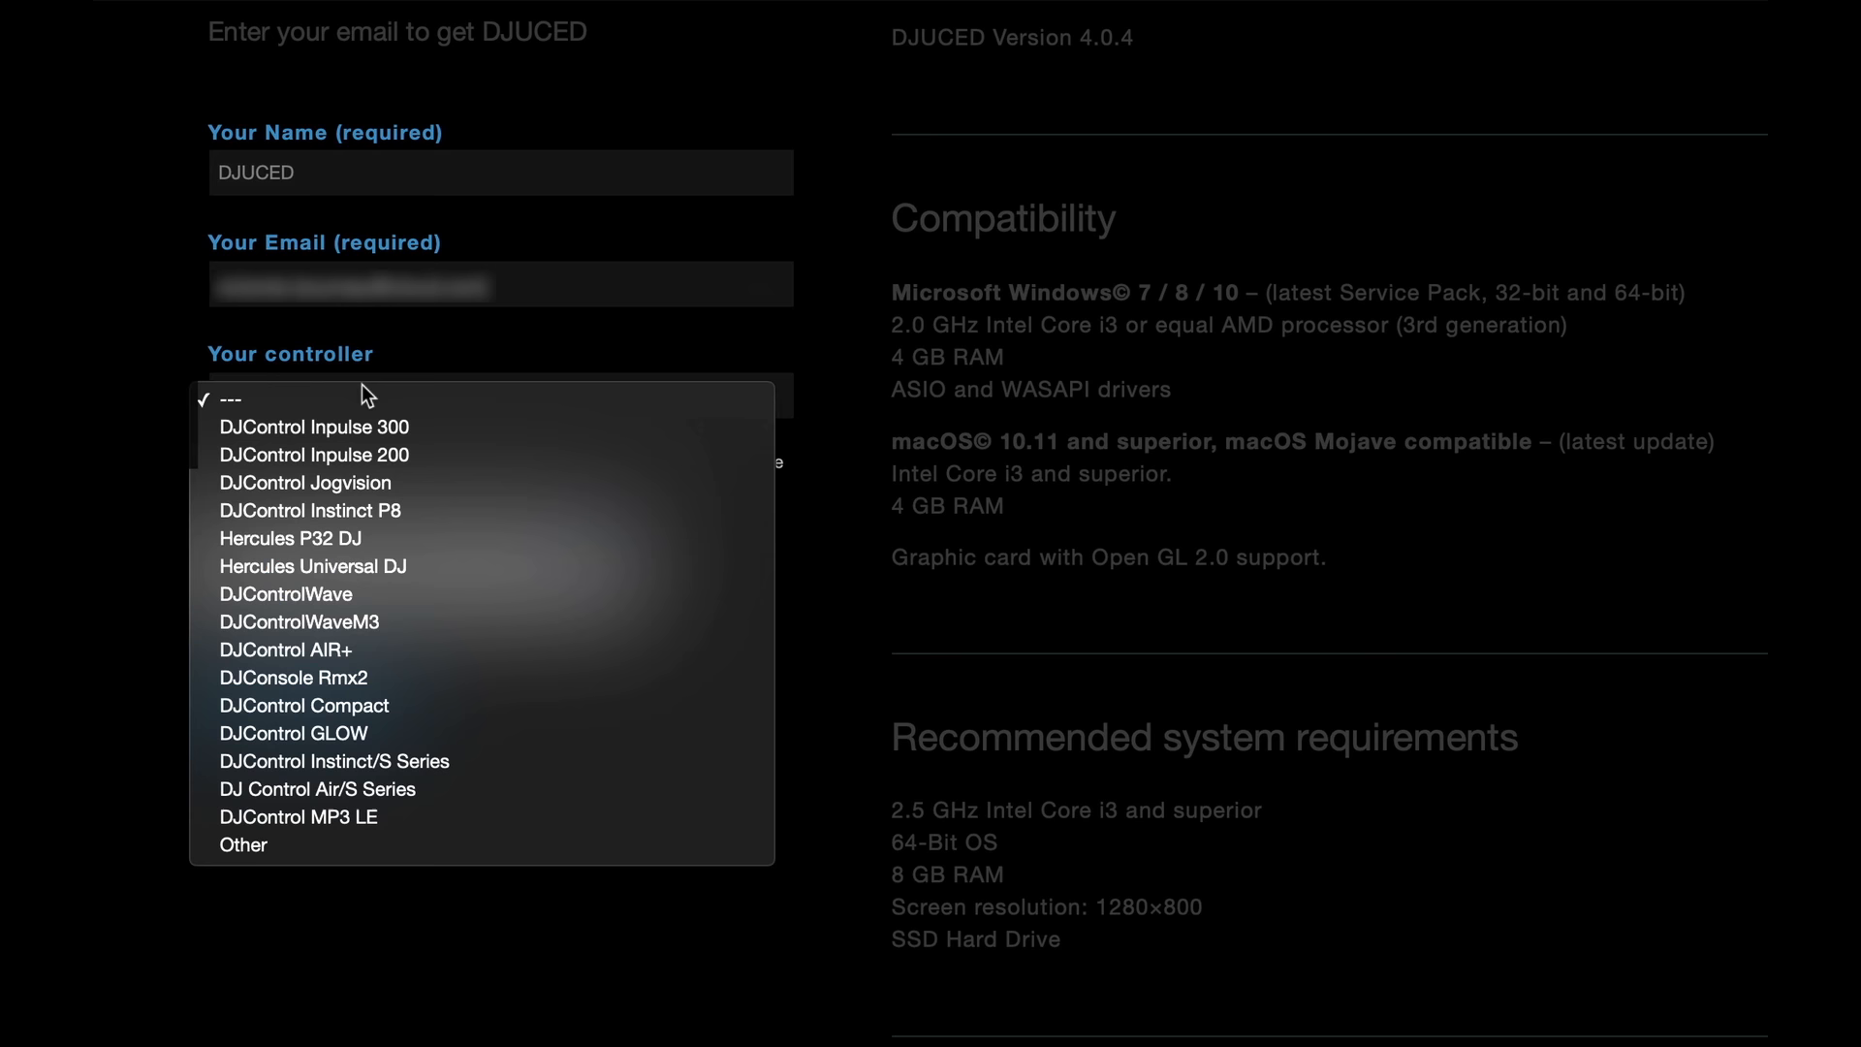
click(314, 427)
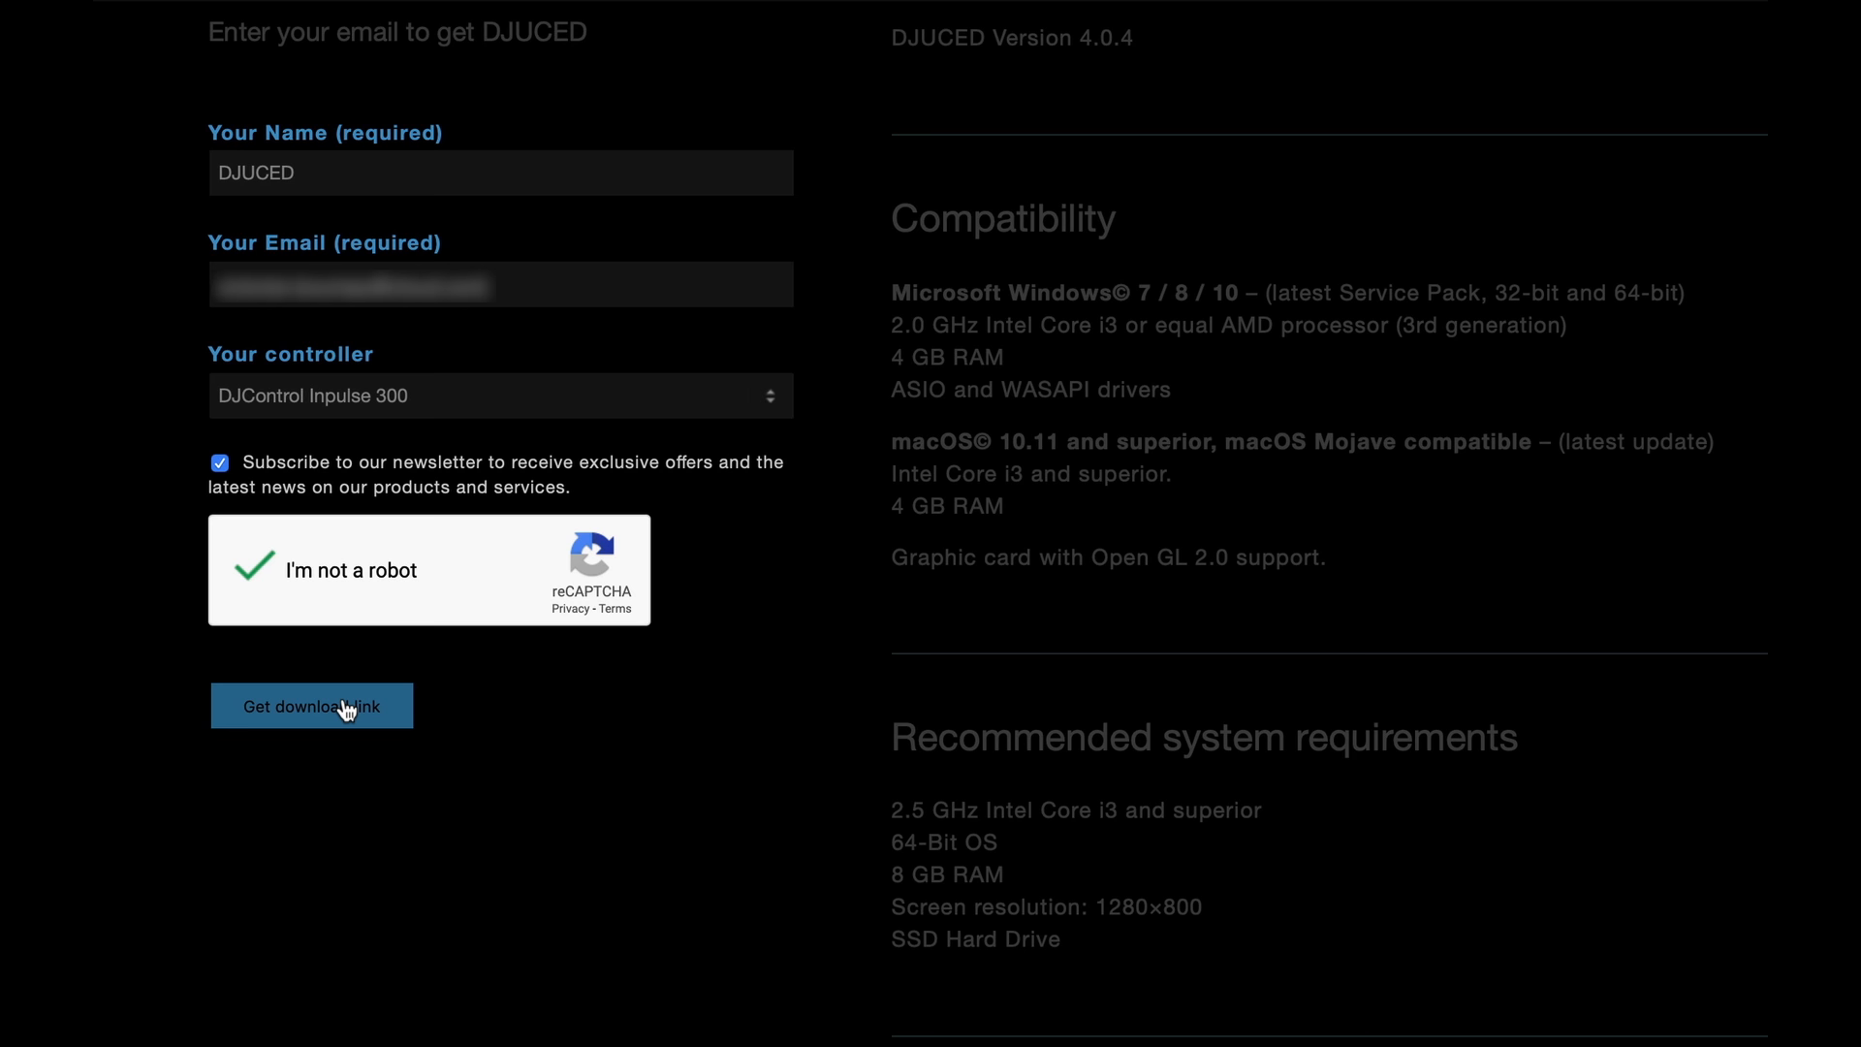
click(312, 706)
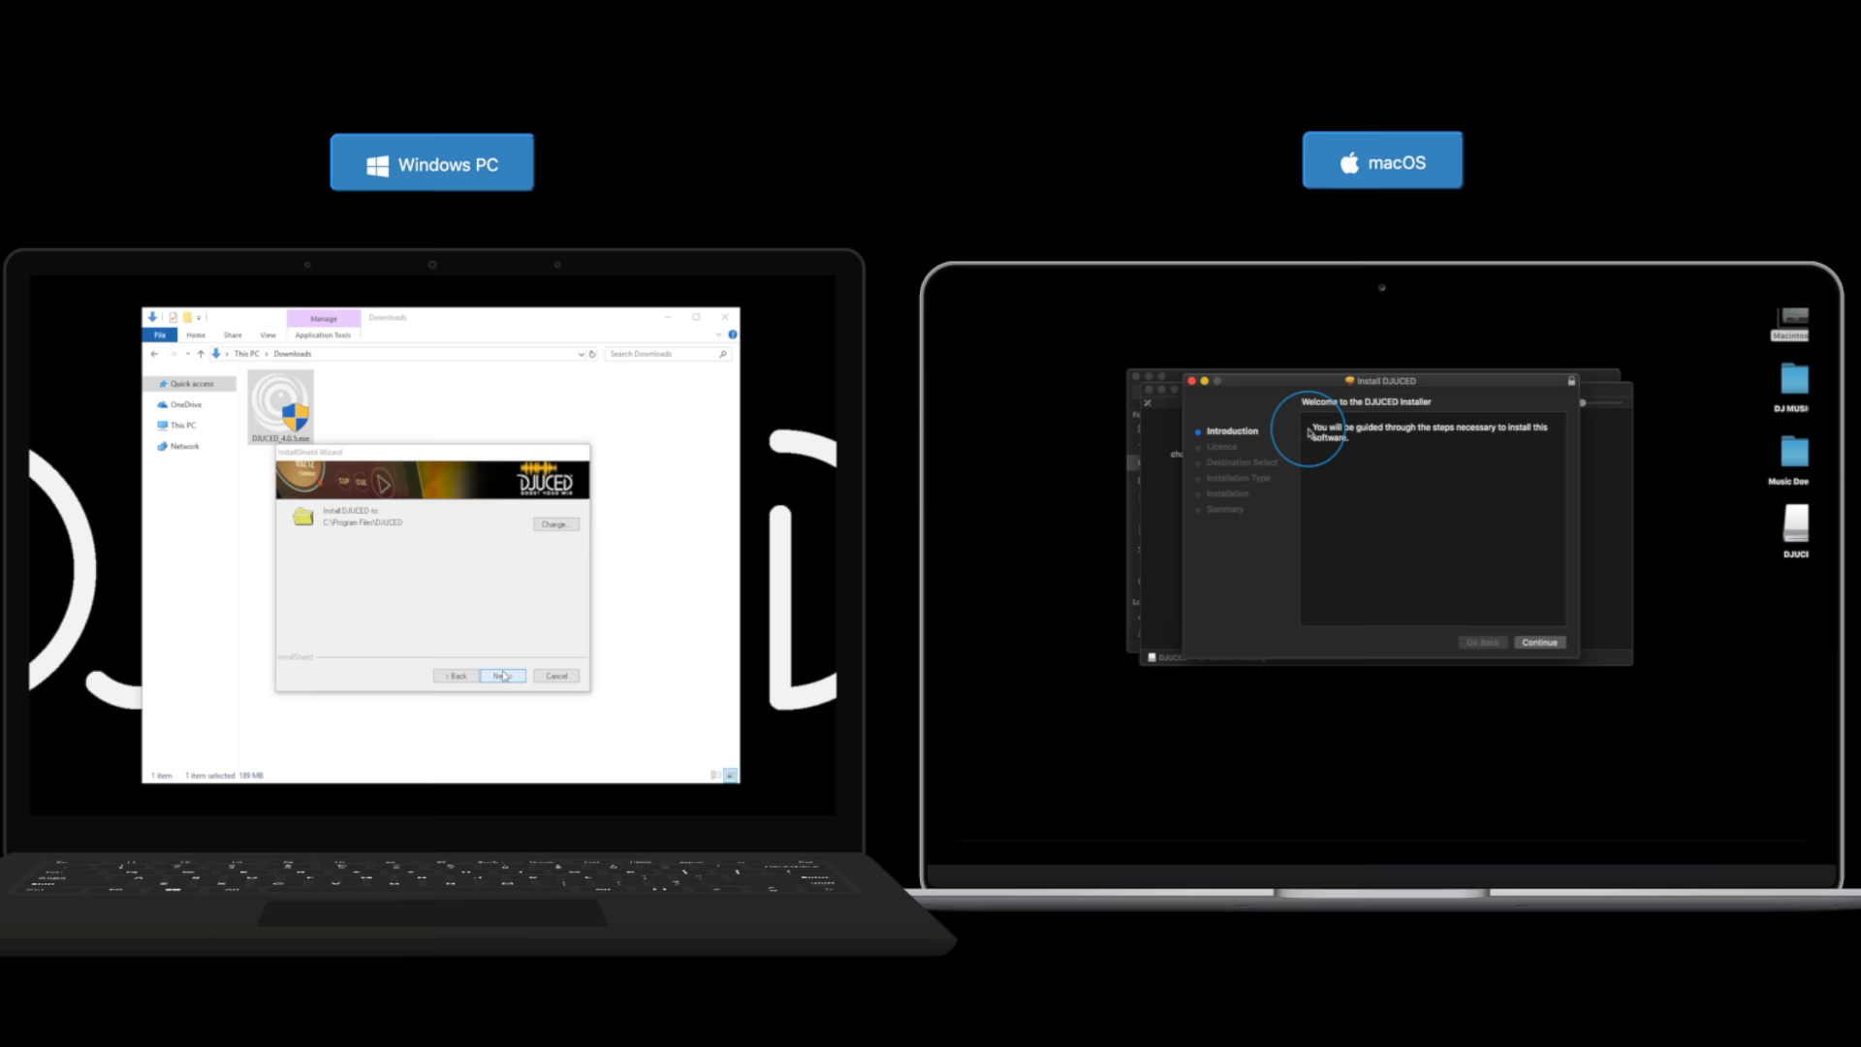
- Continue through the DJUCED installer steps
click(501, 674)
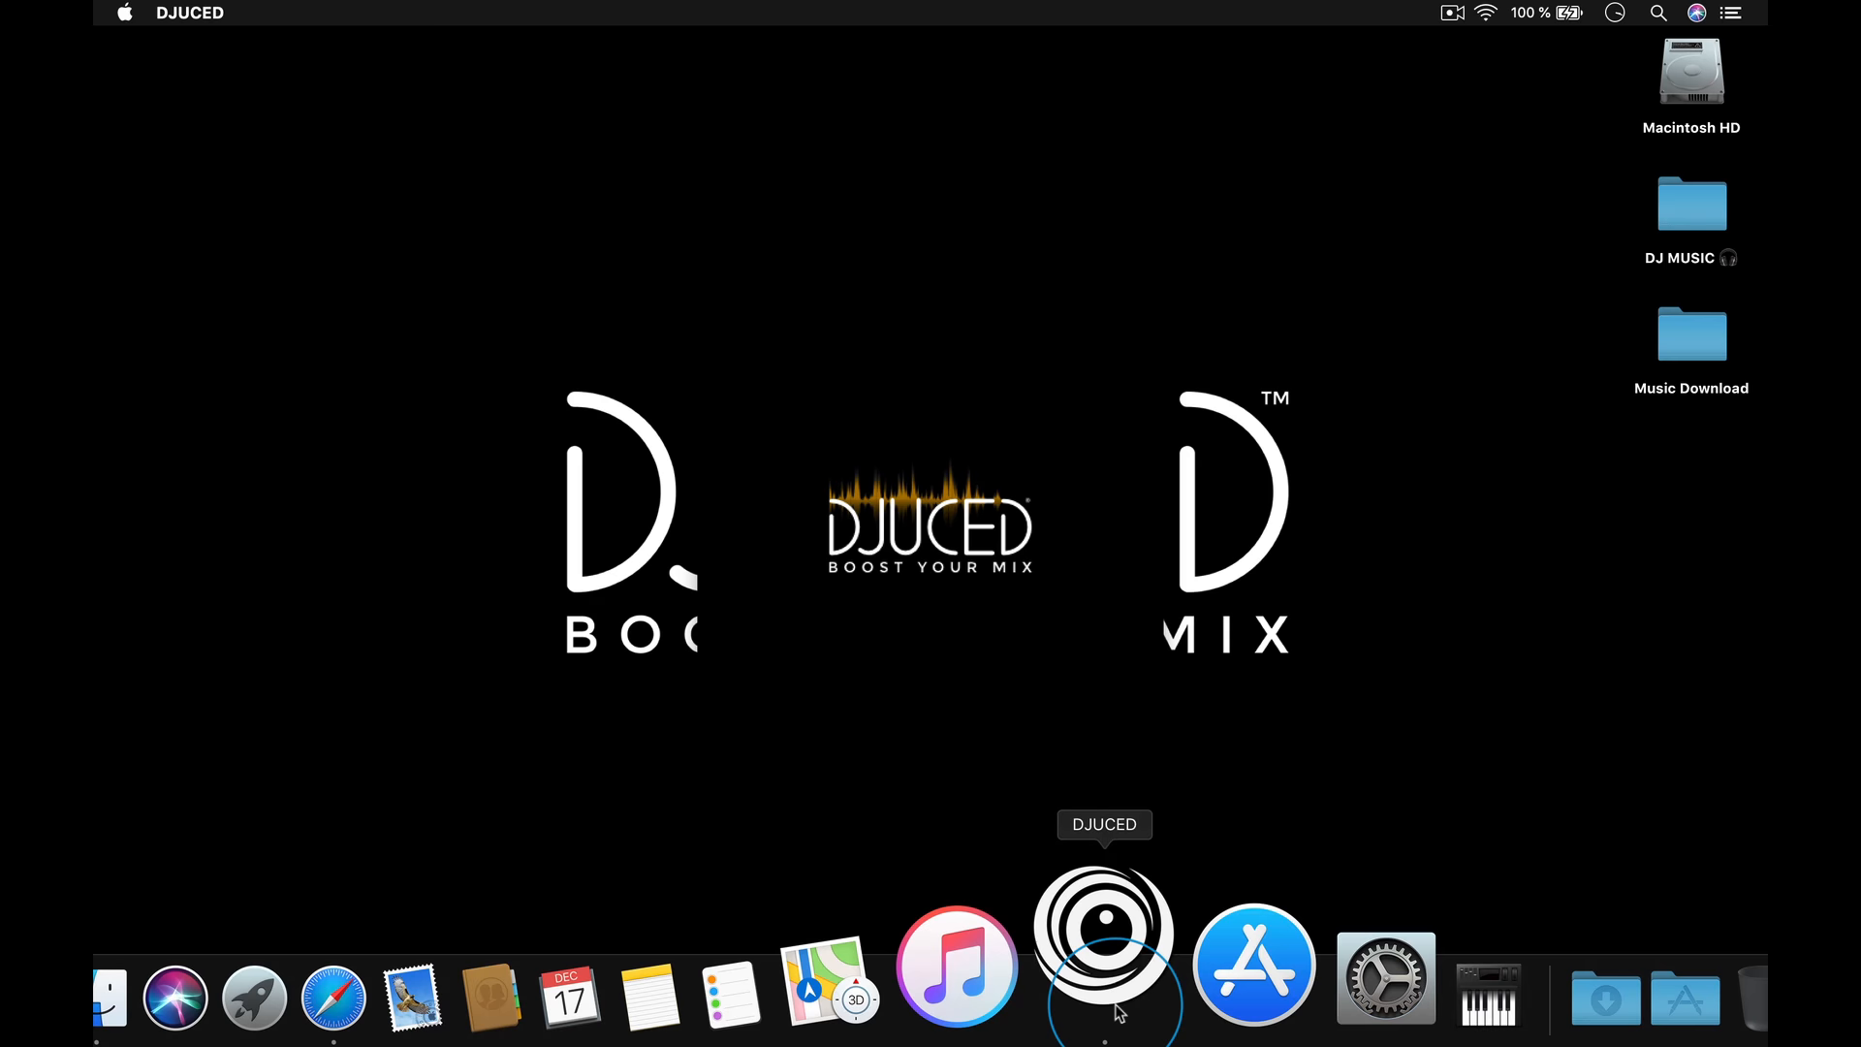
- Launch DJUCED, pass the master volume test and choose Learn in the wizard
click(1105, 931)
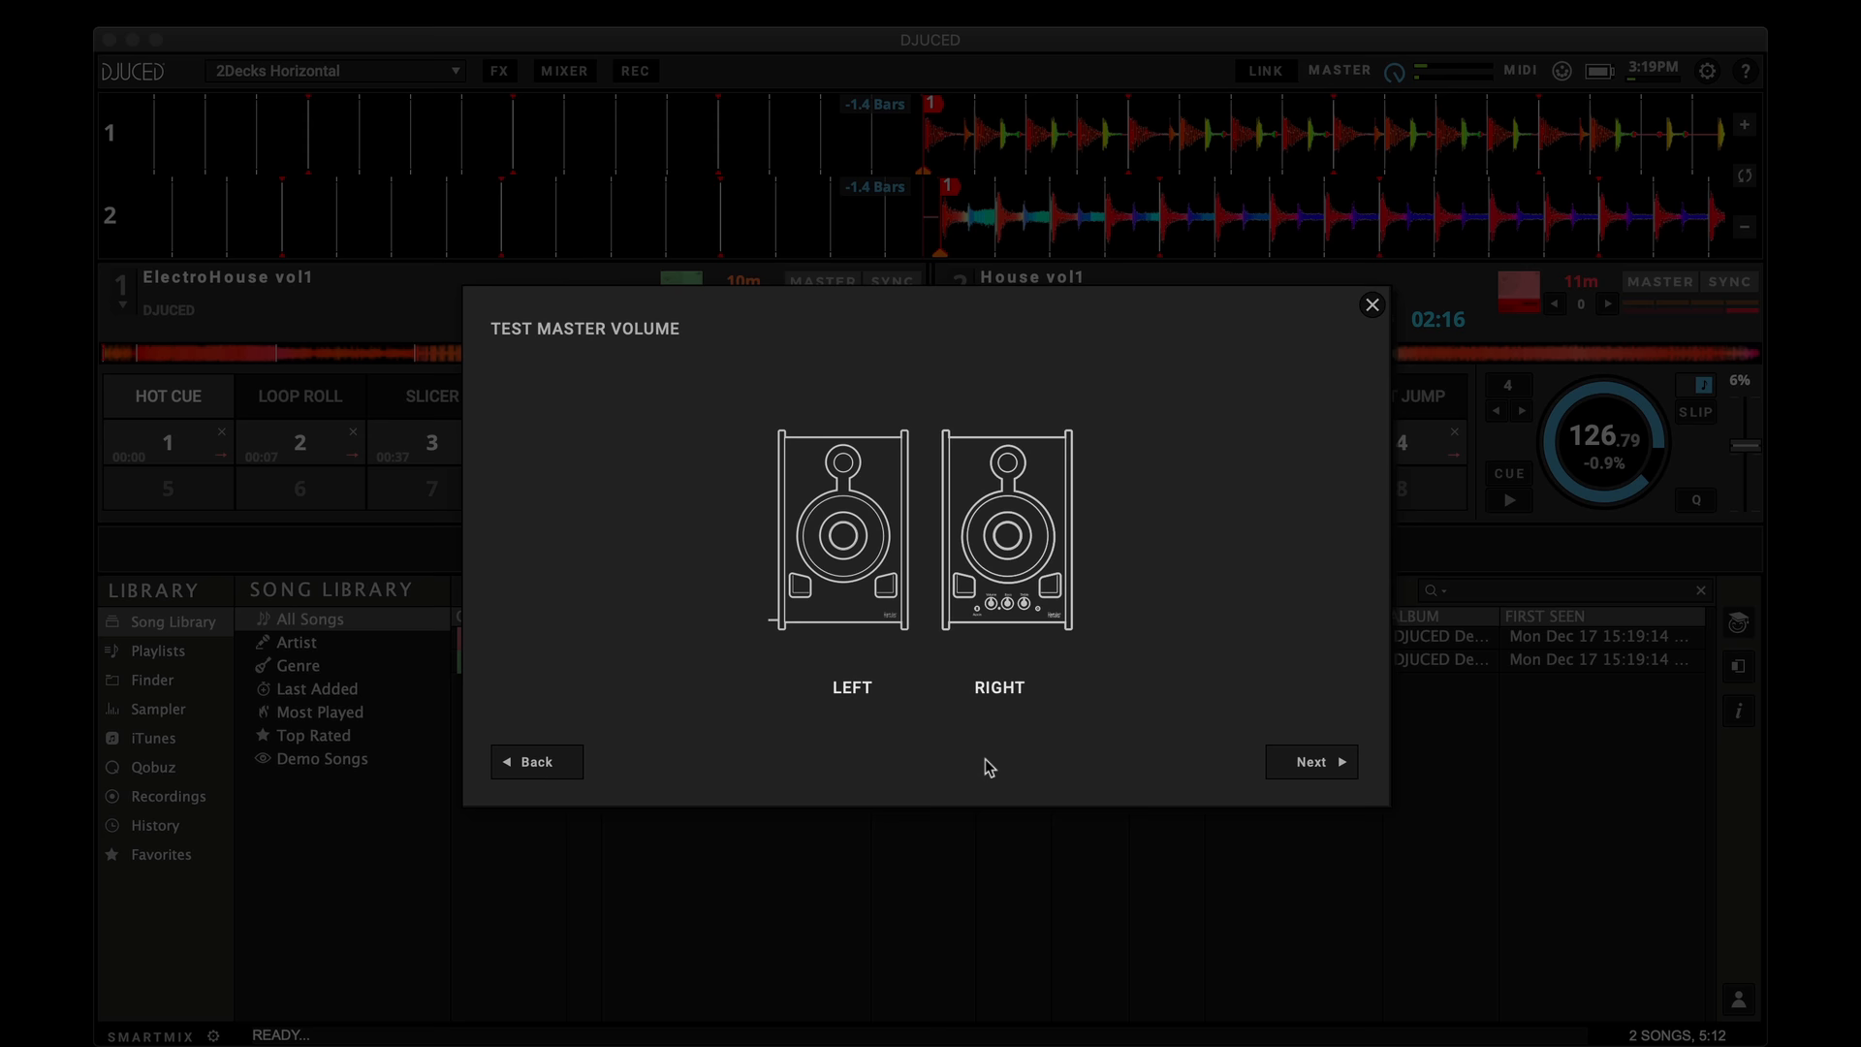
click(1310, 762)
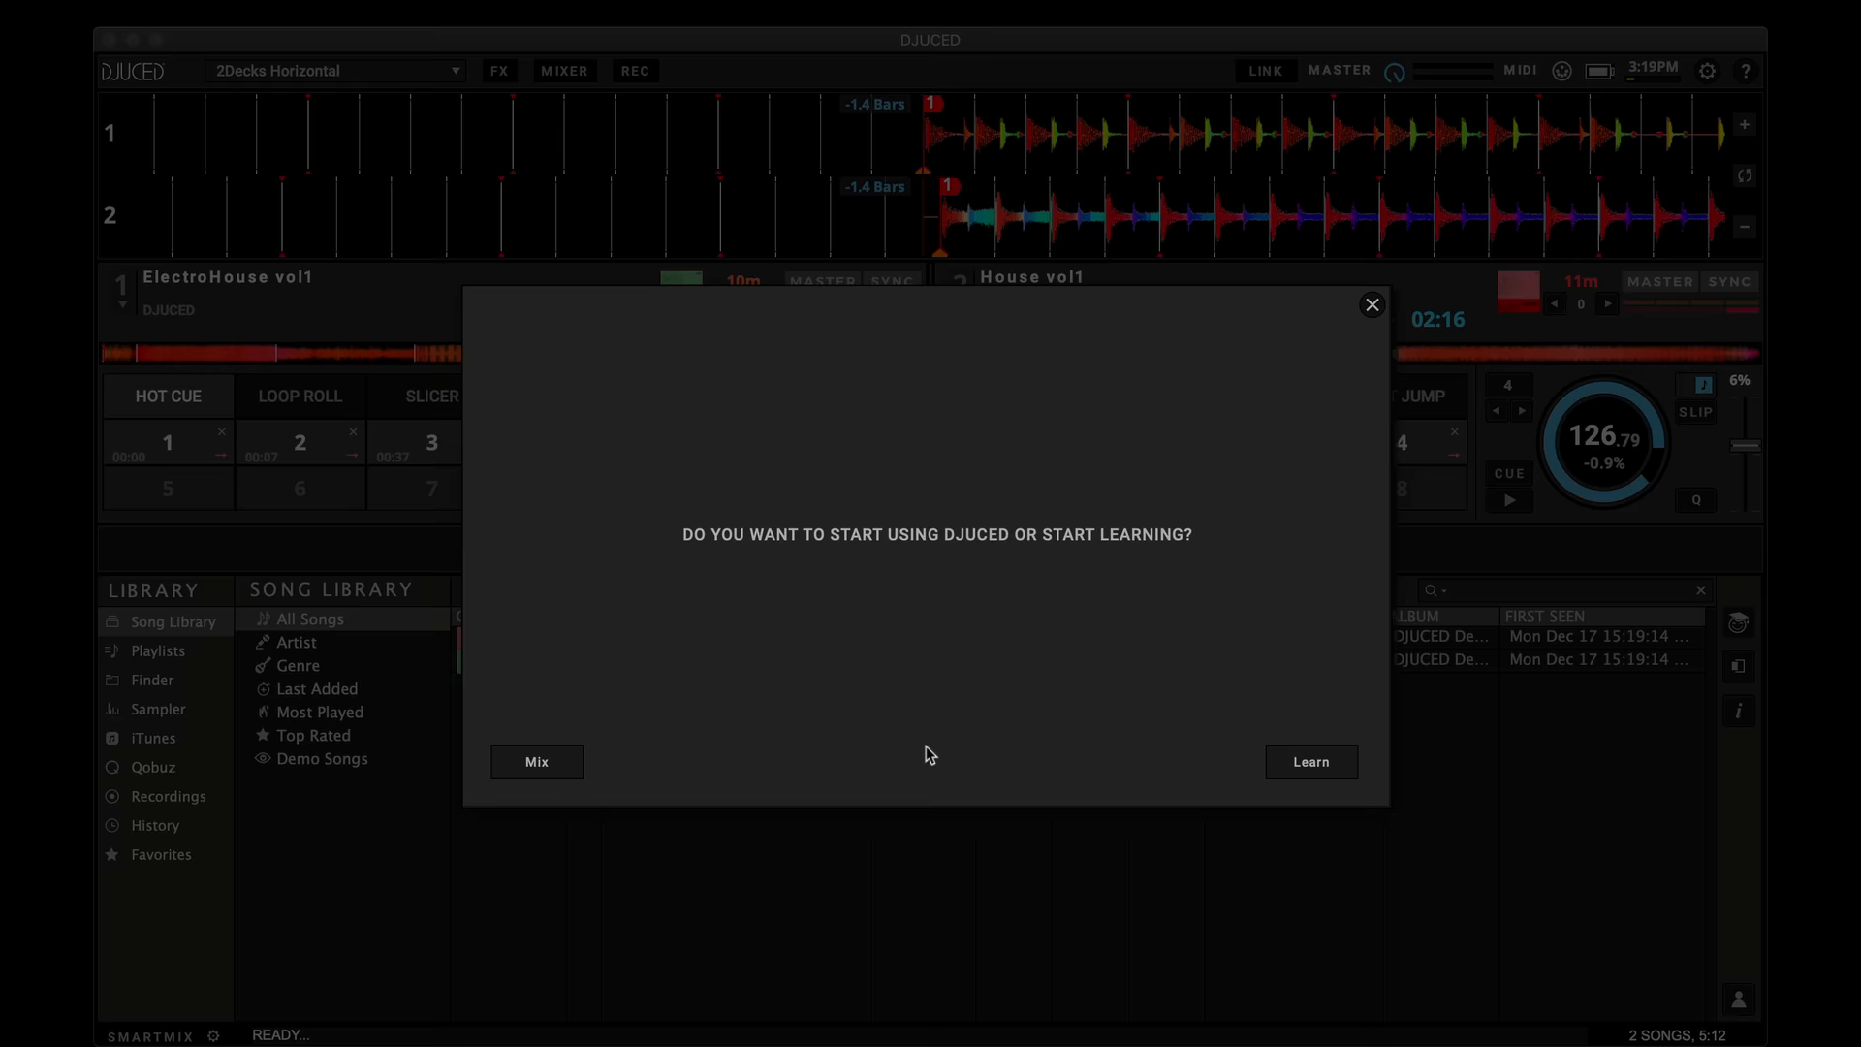
click(536, 762)
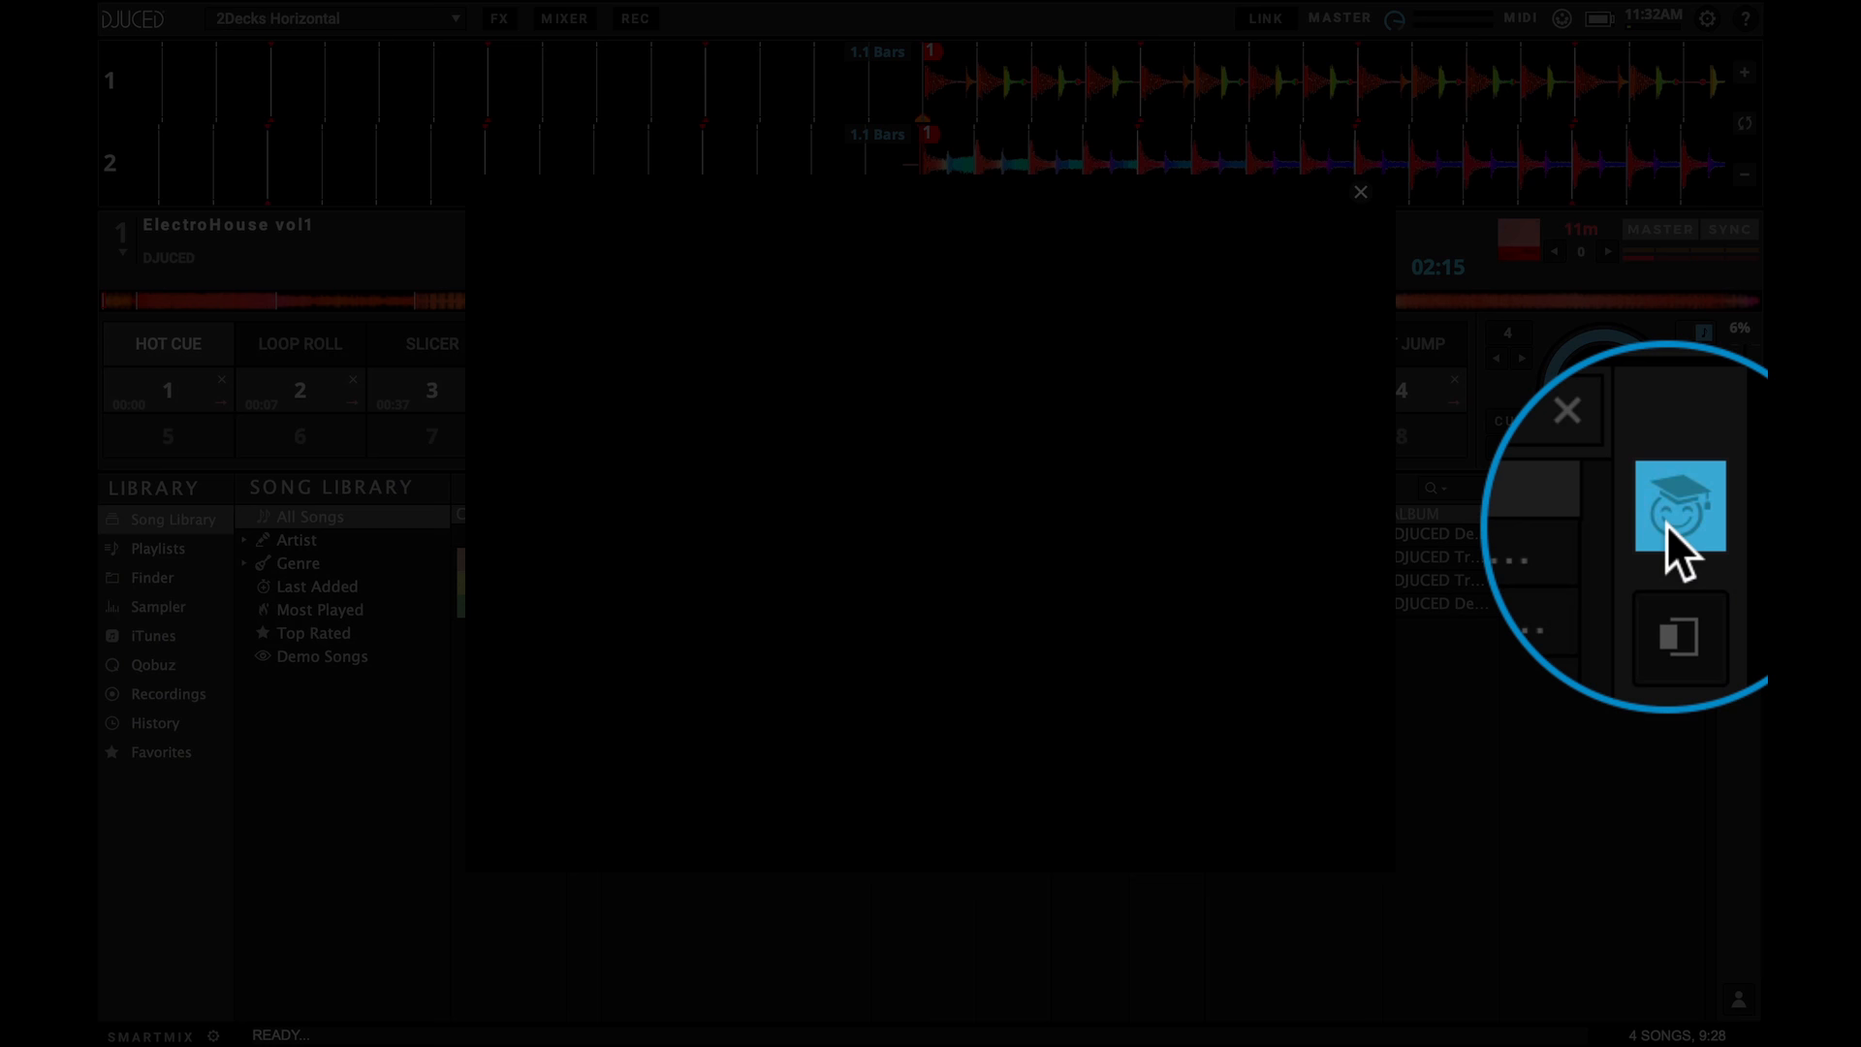
- Play an Introduction chapter tutorial video in the DJ Academy
click(1679, 506)
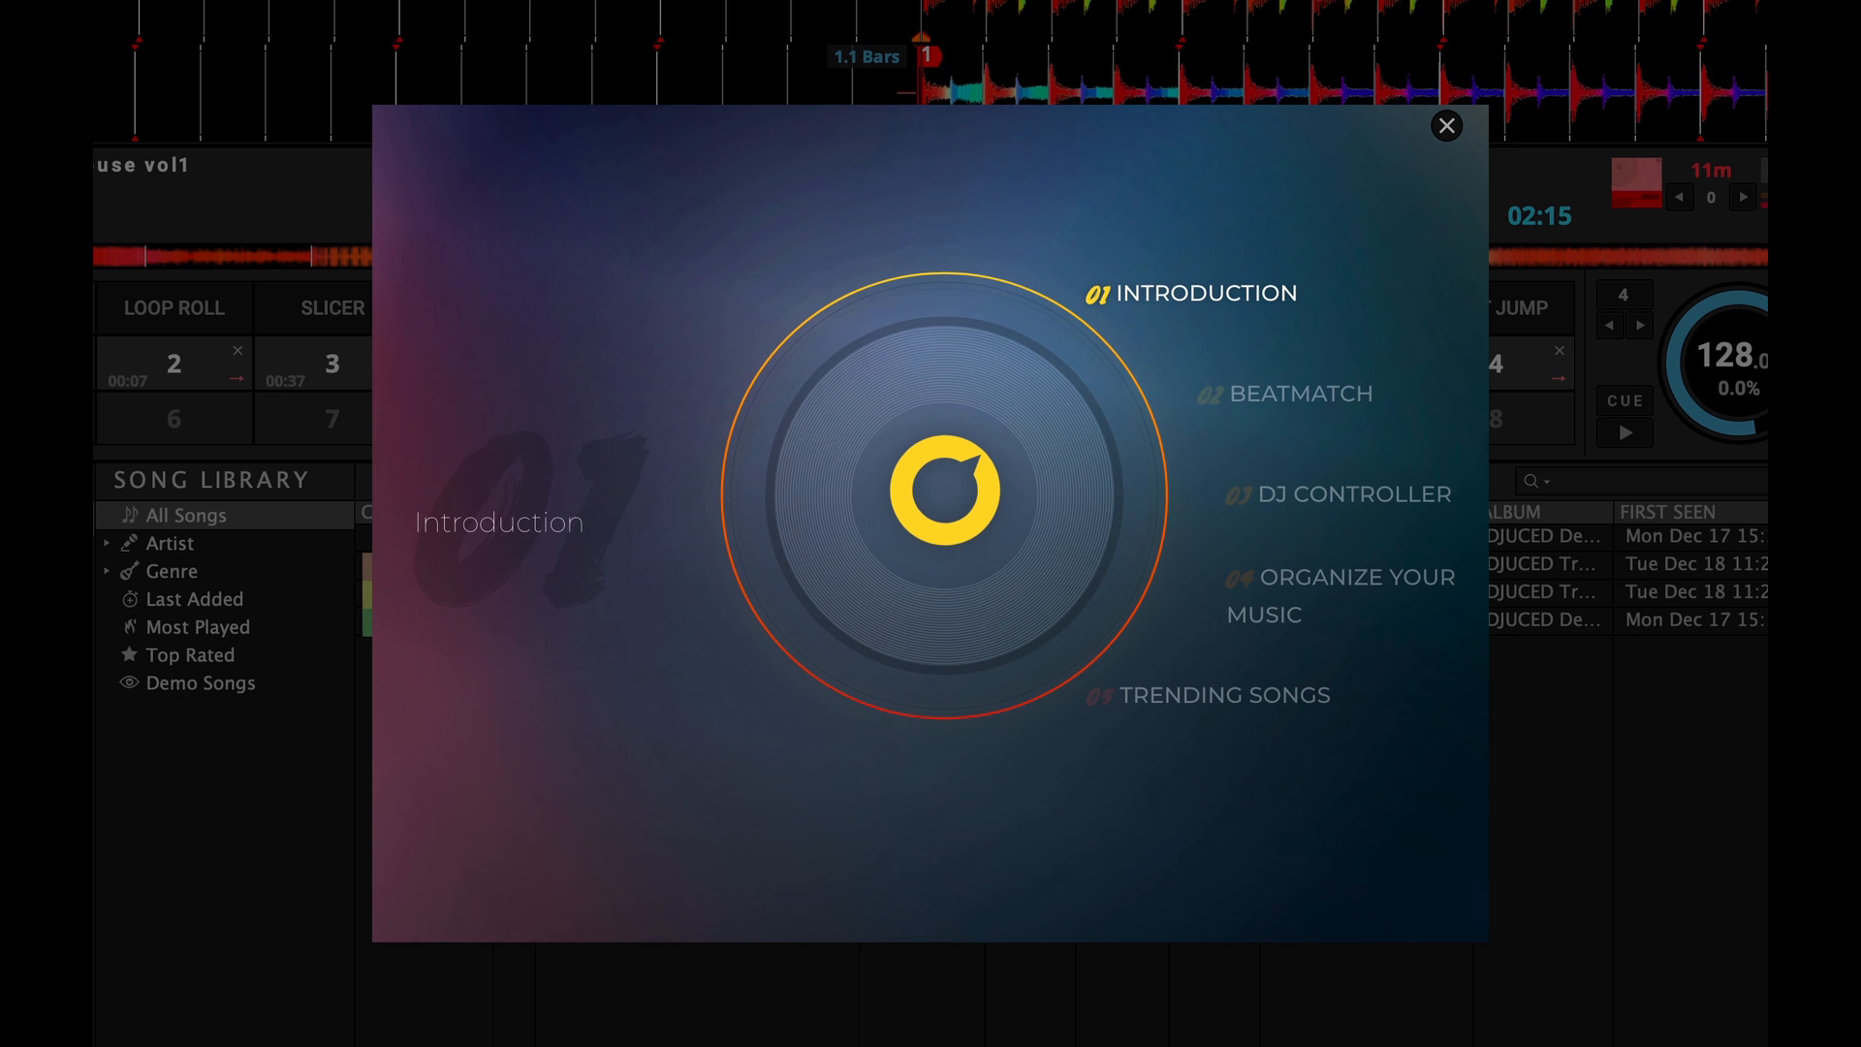
click(1301, 394)
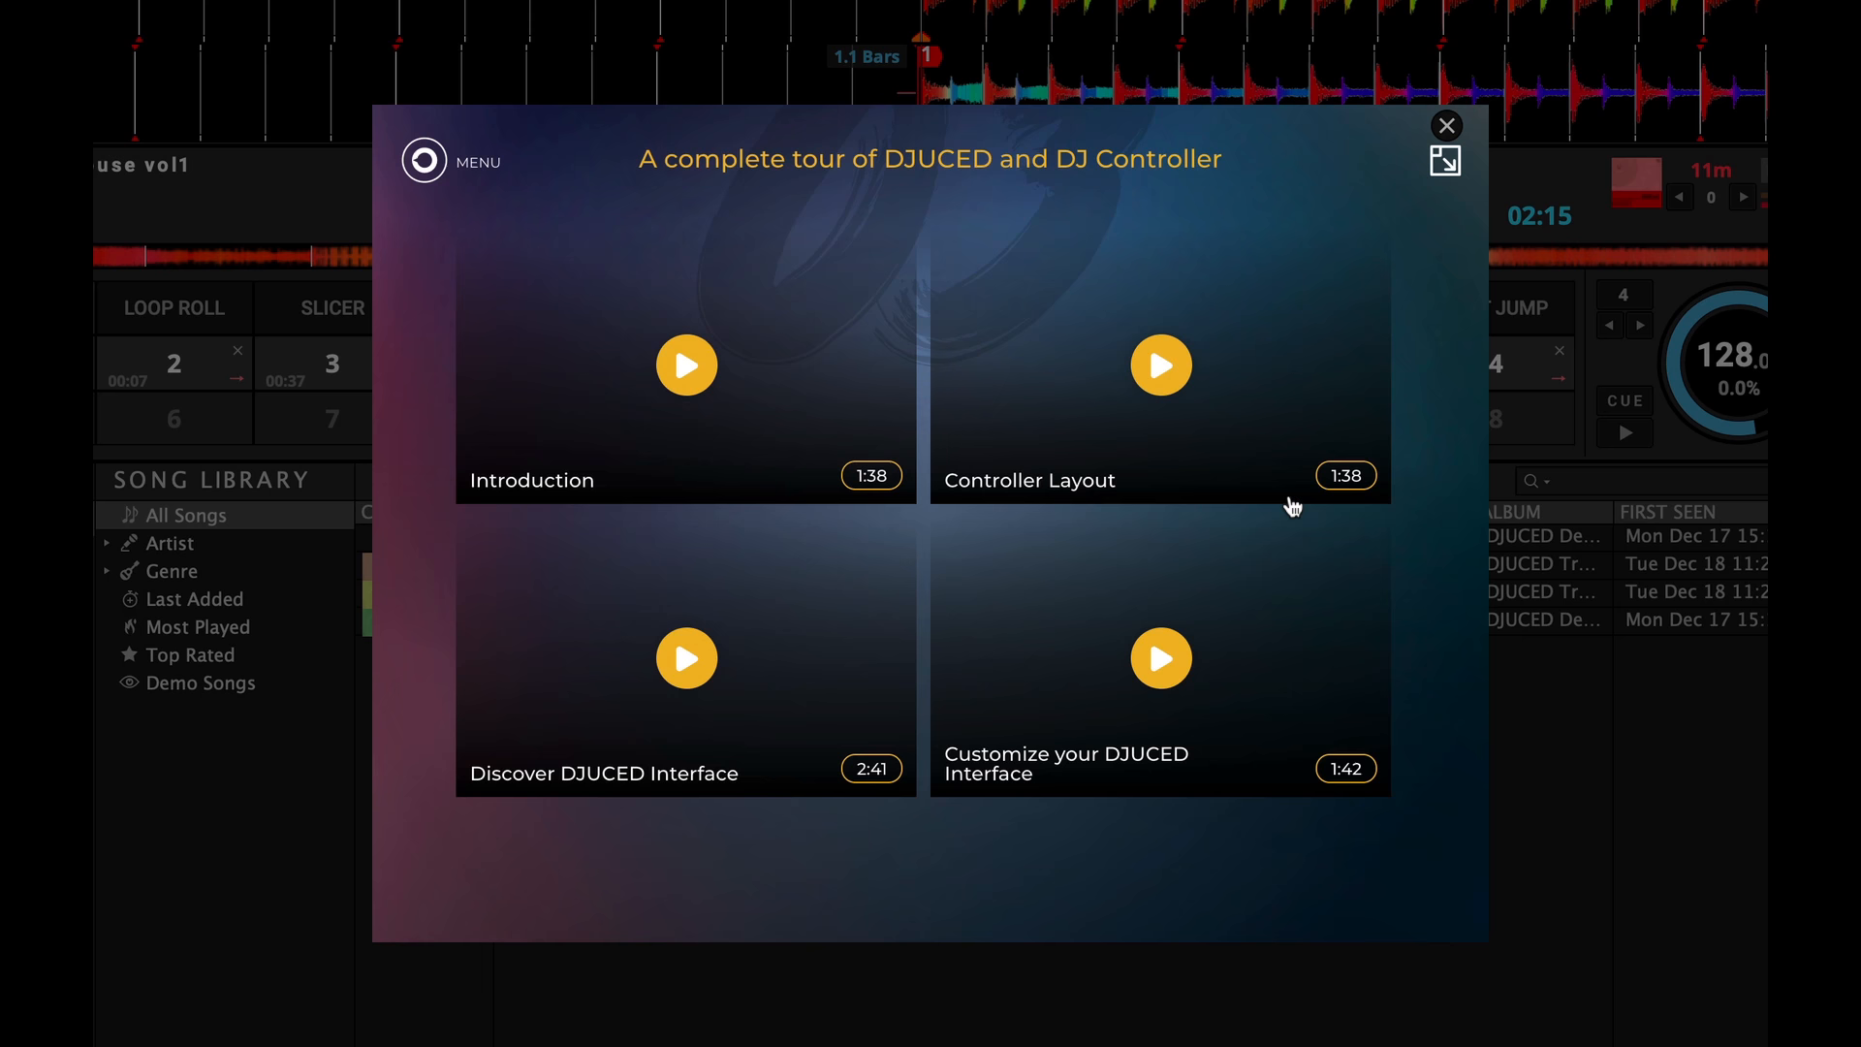
click(1159, 364)
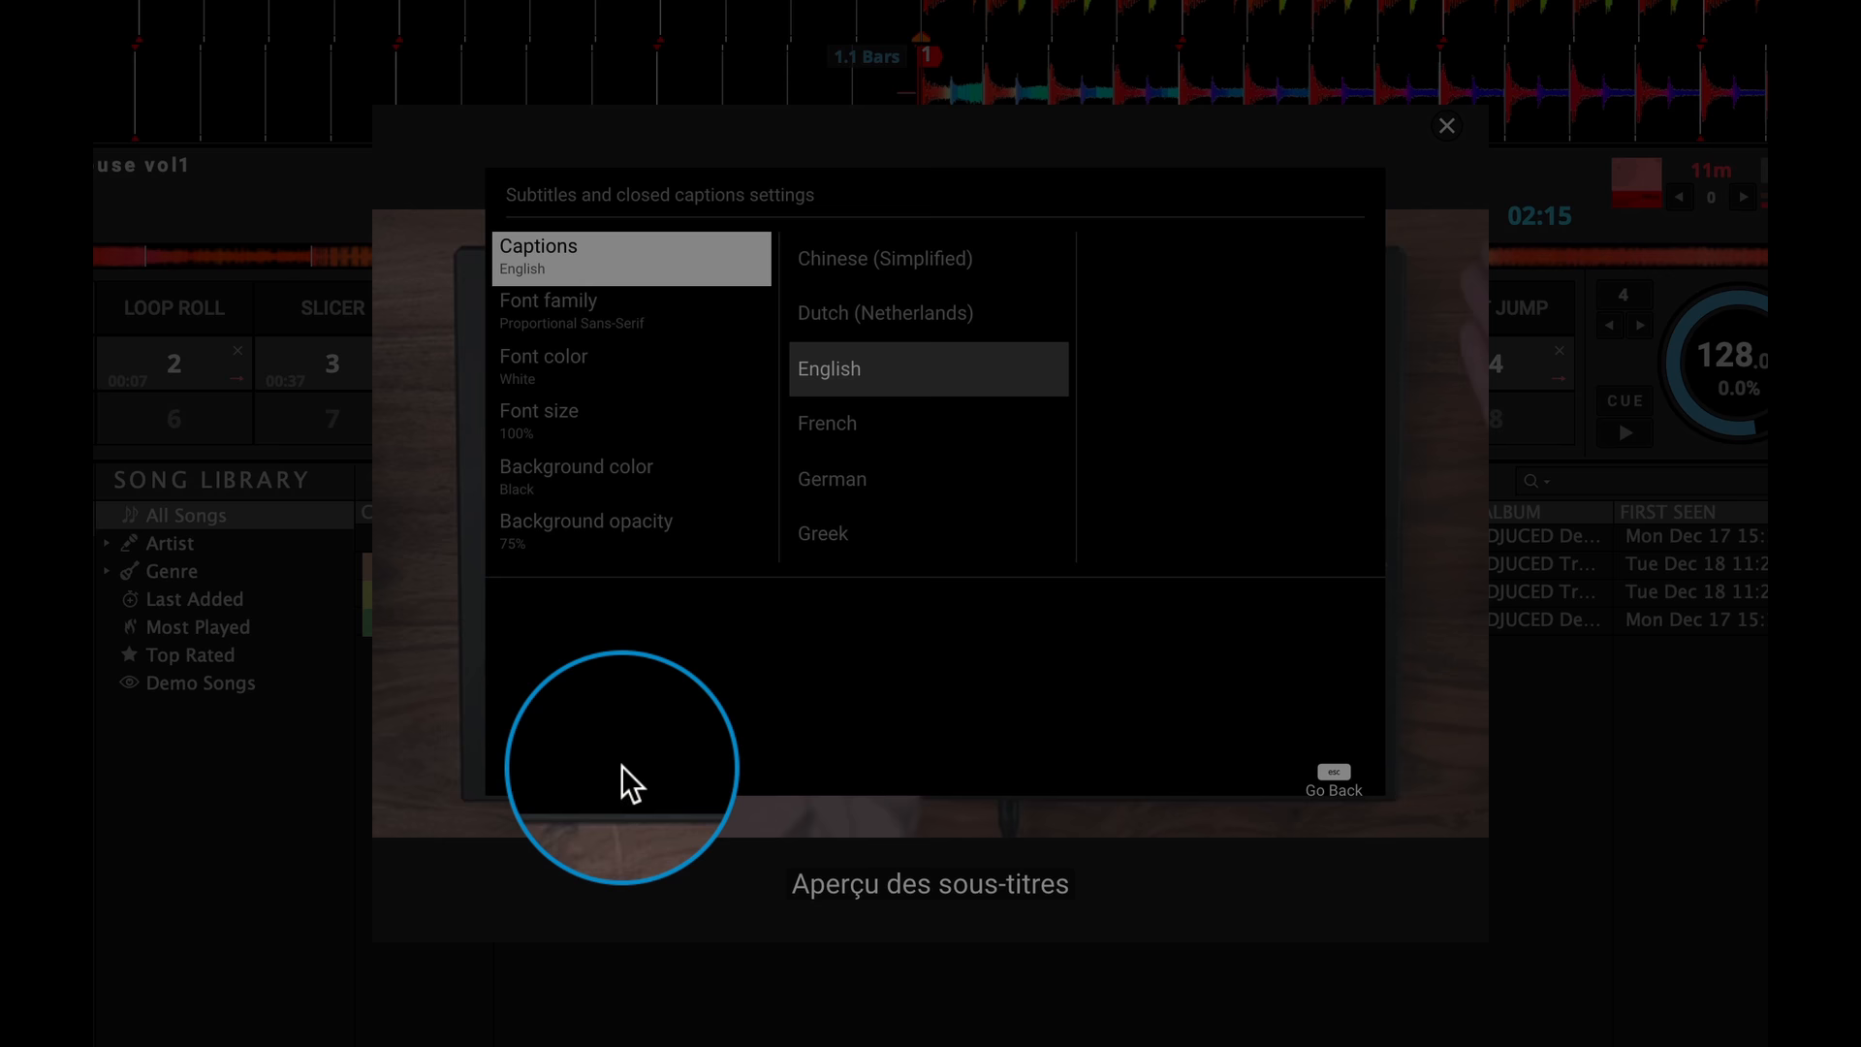
- Switch the video captions to French and close the Academy player
click(828, 422)
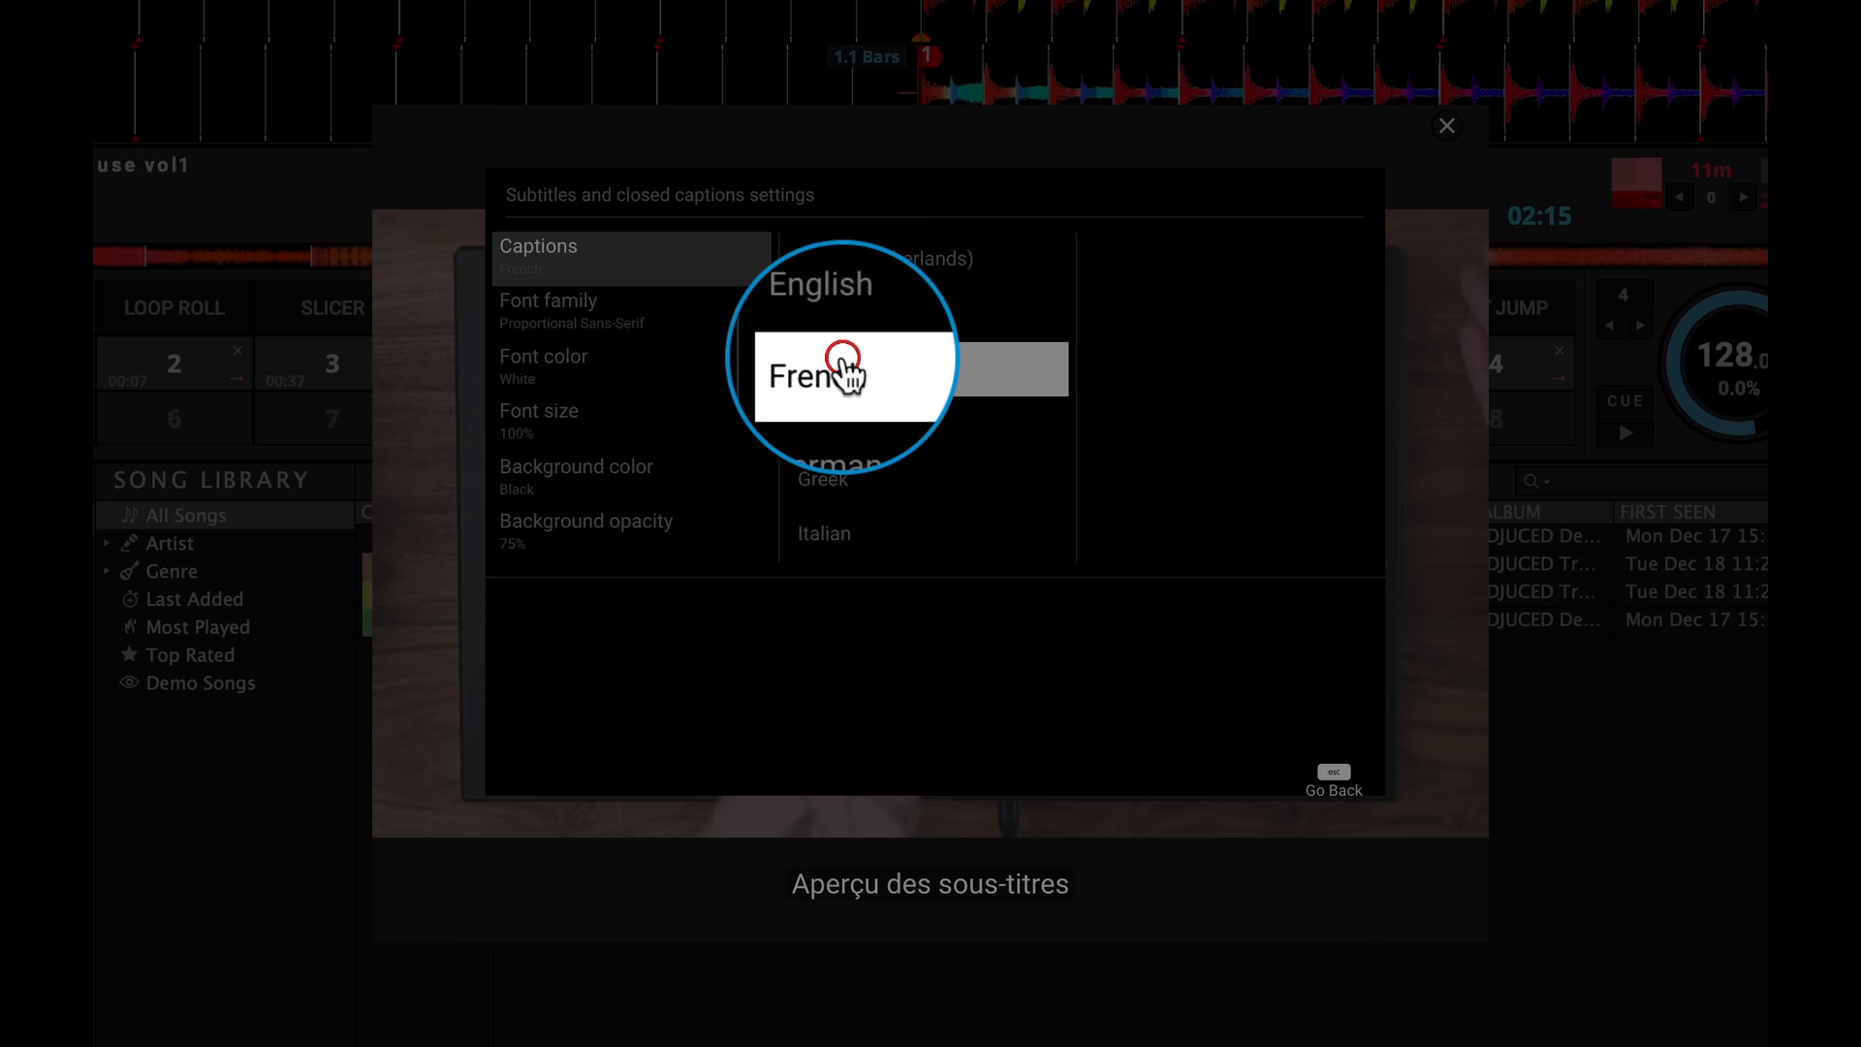
click(837, 374)
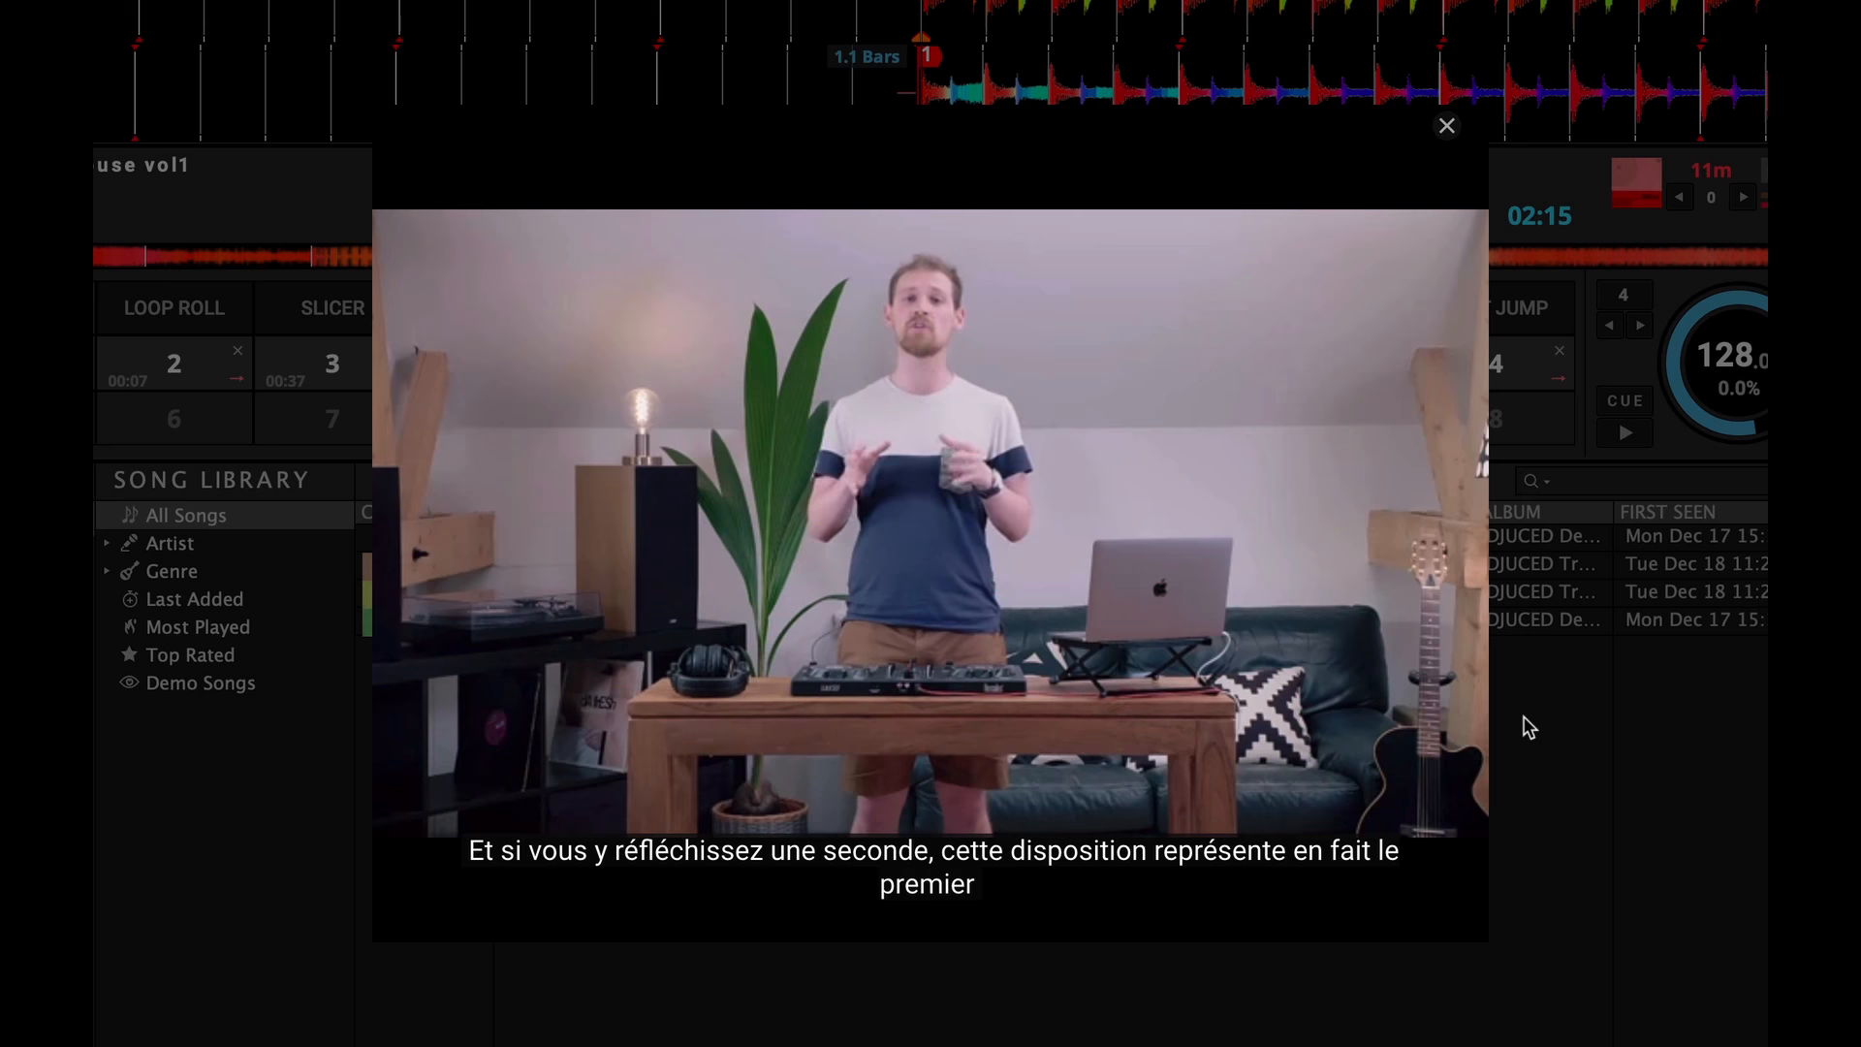
click(1447, 124)
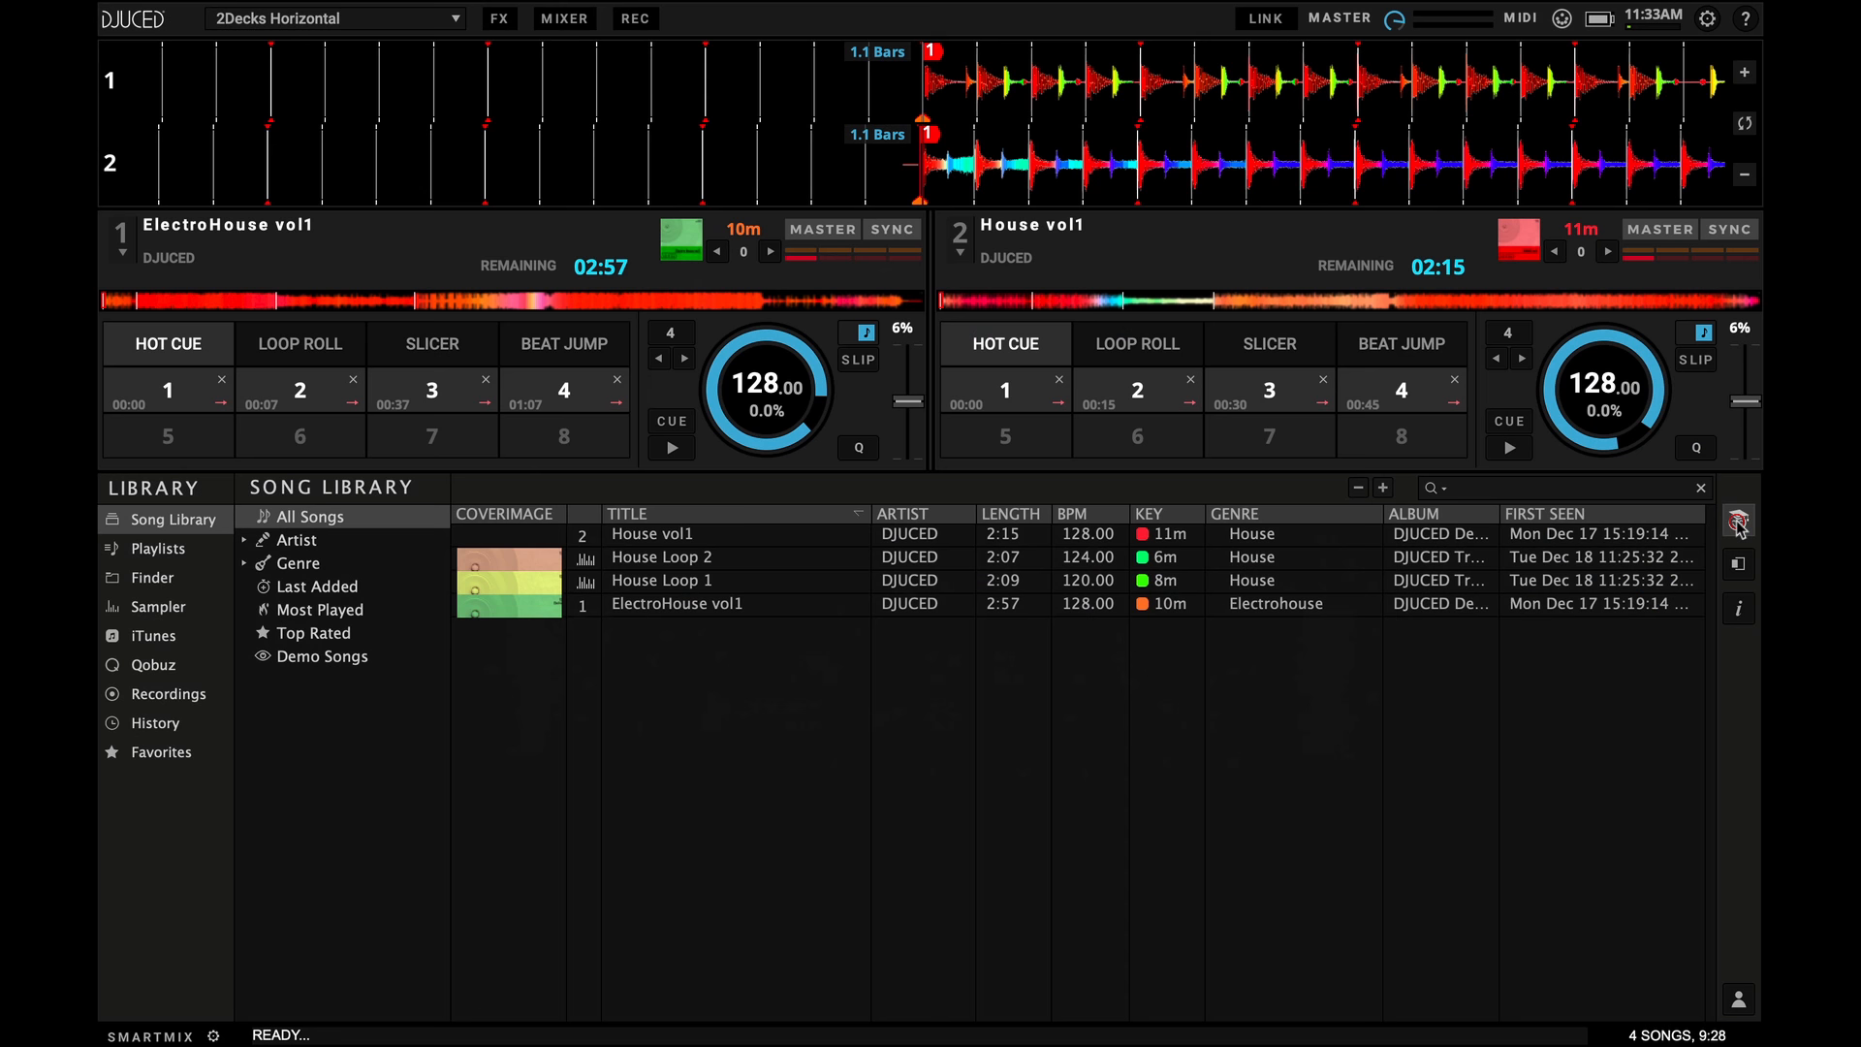
mouse_move(1737, 519)
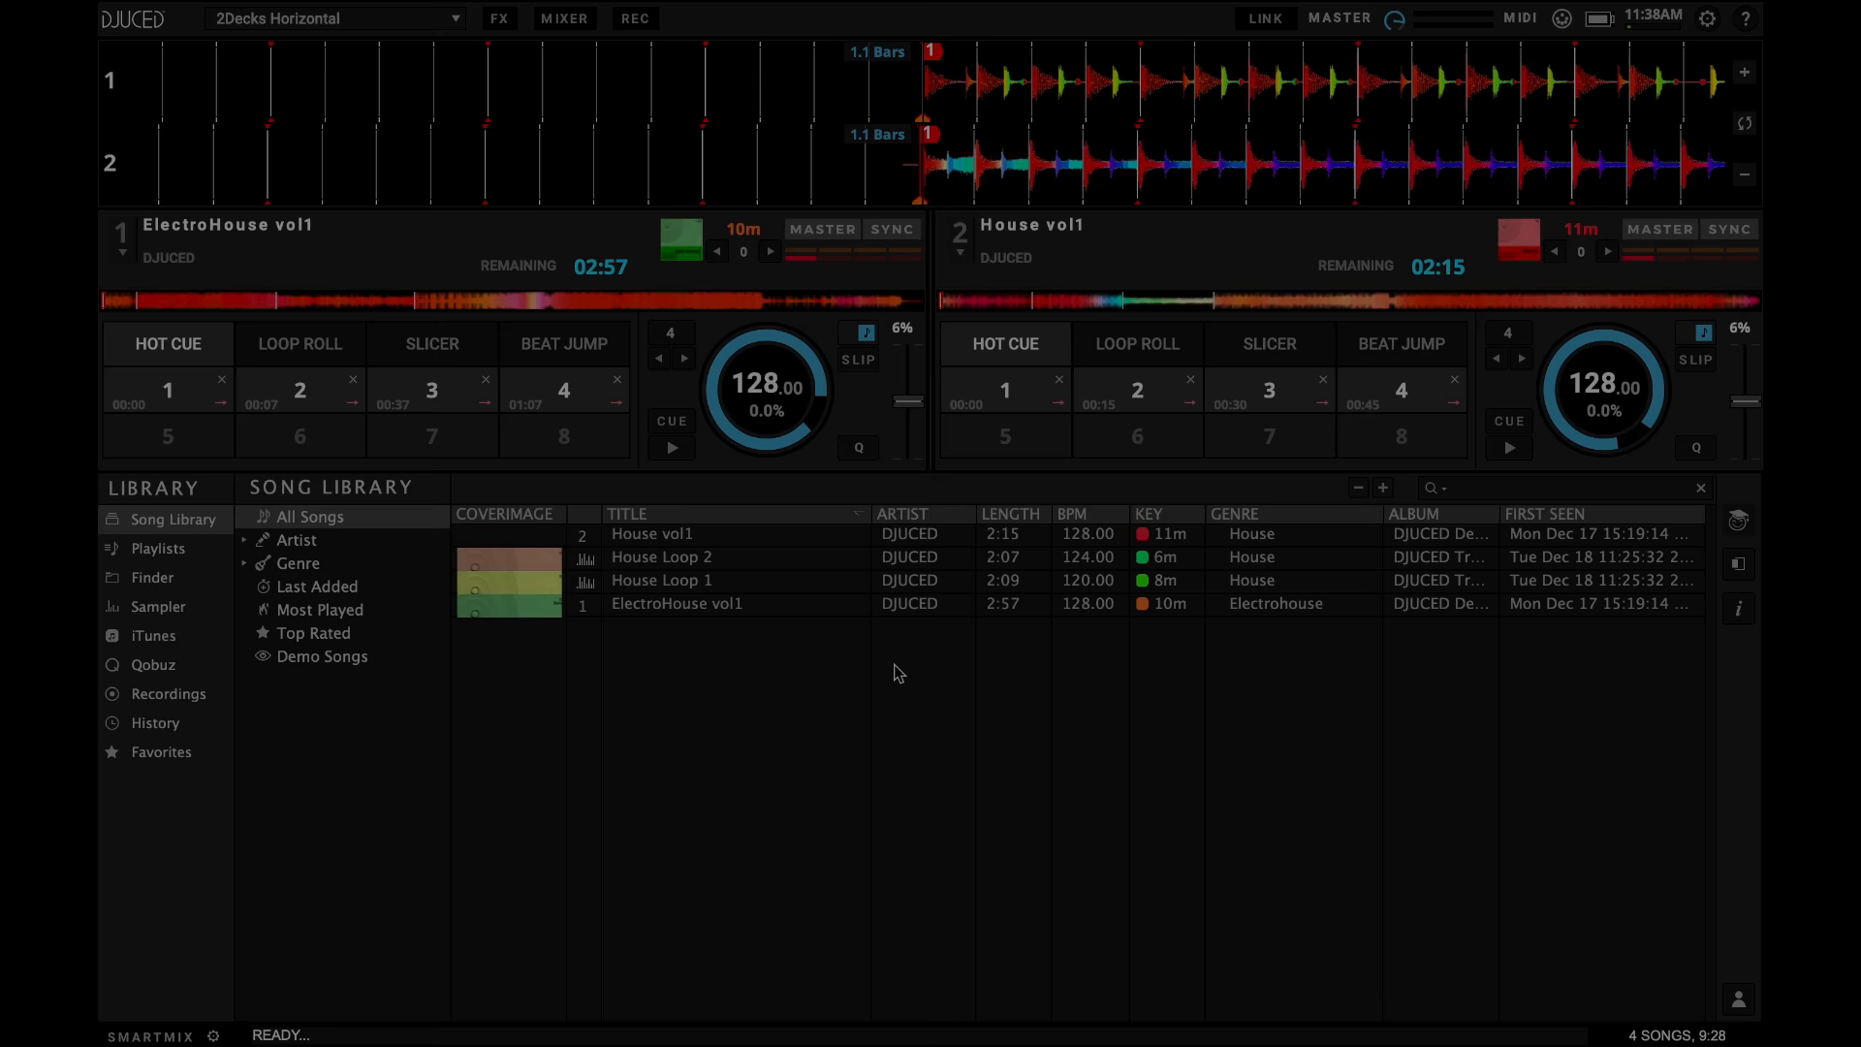
click(1744, 20)
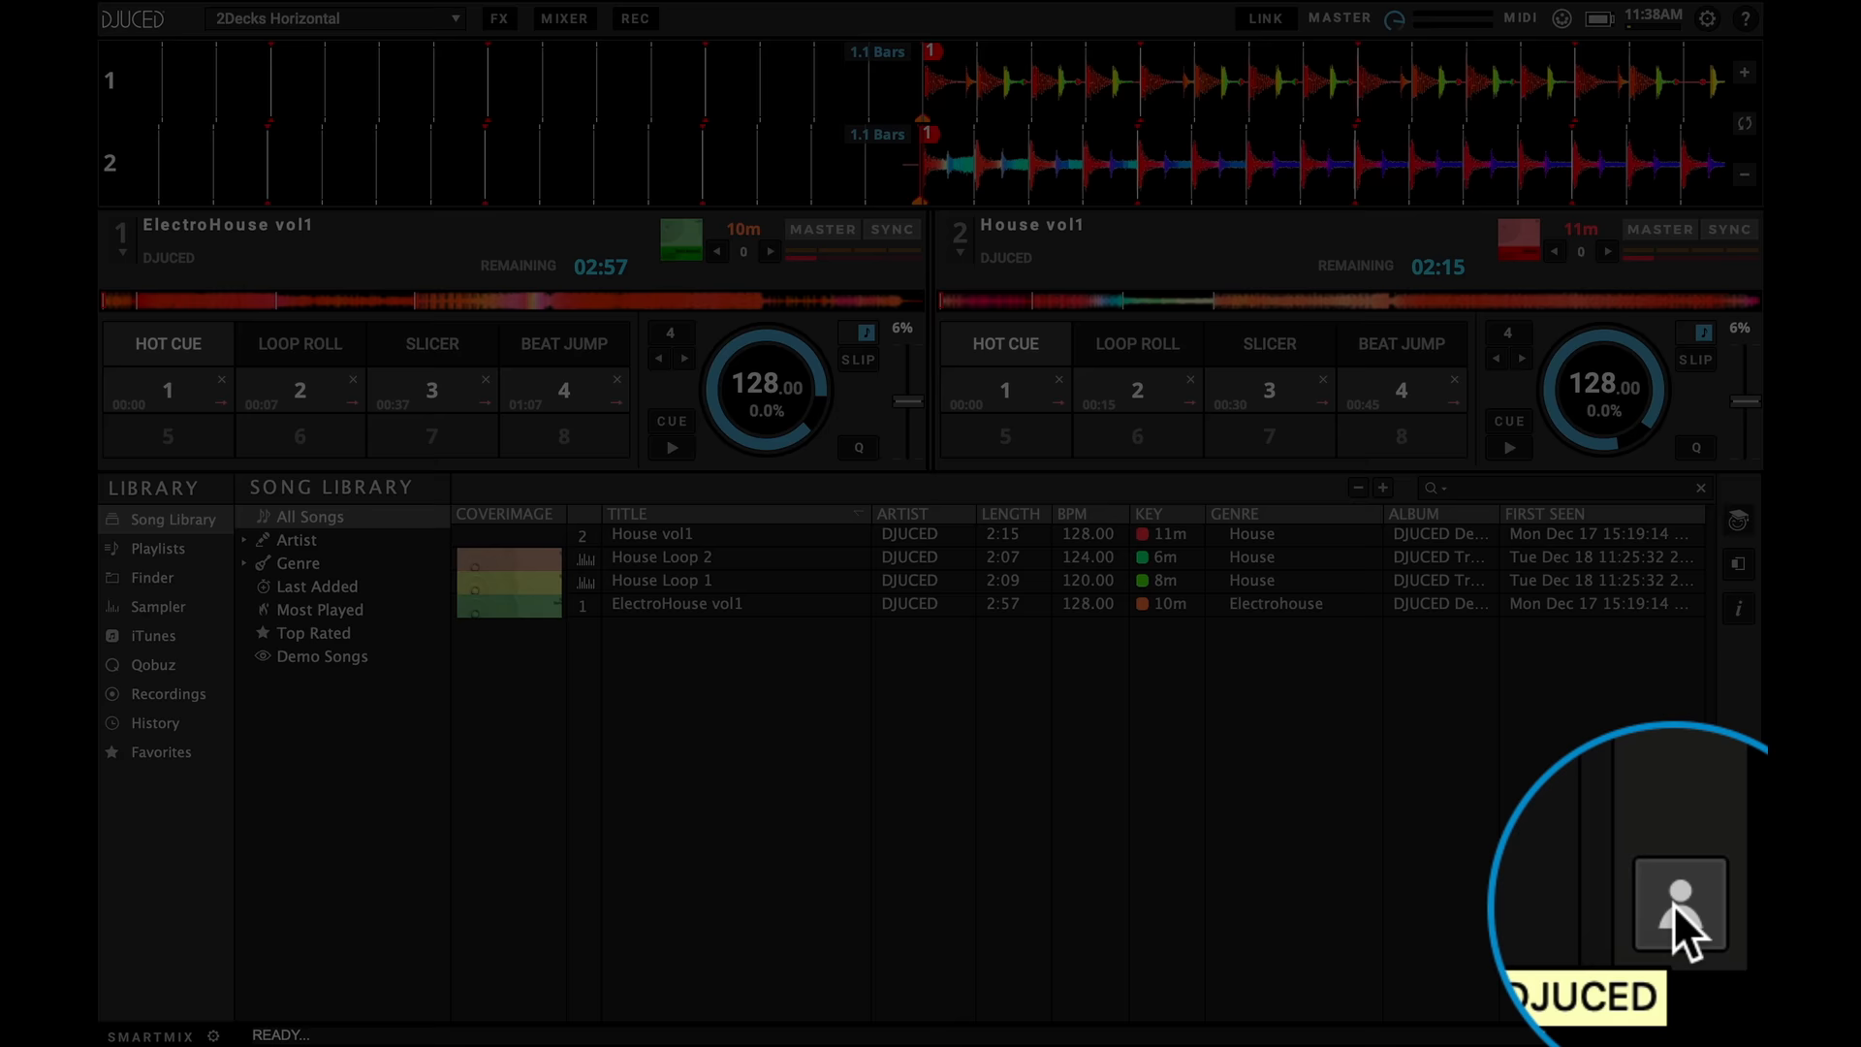
- Show the My DJUCED profile panel from the right sidebar
click(1677, 891)
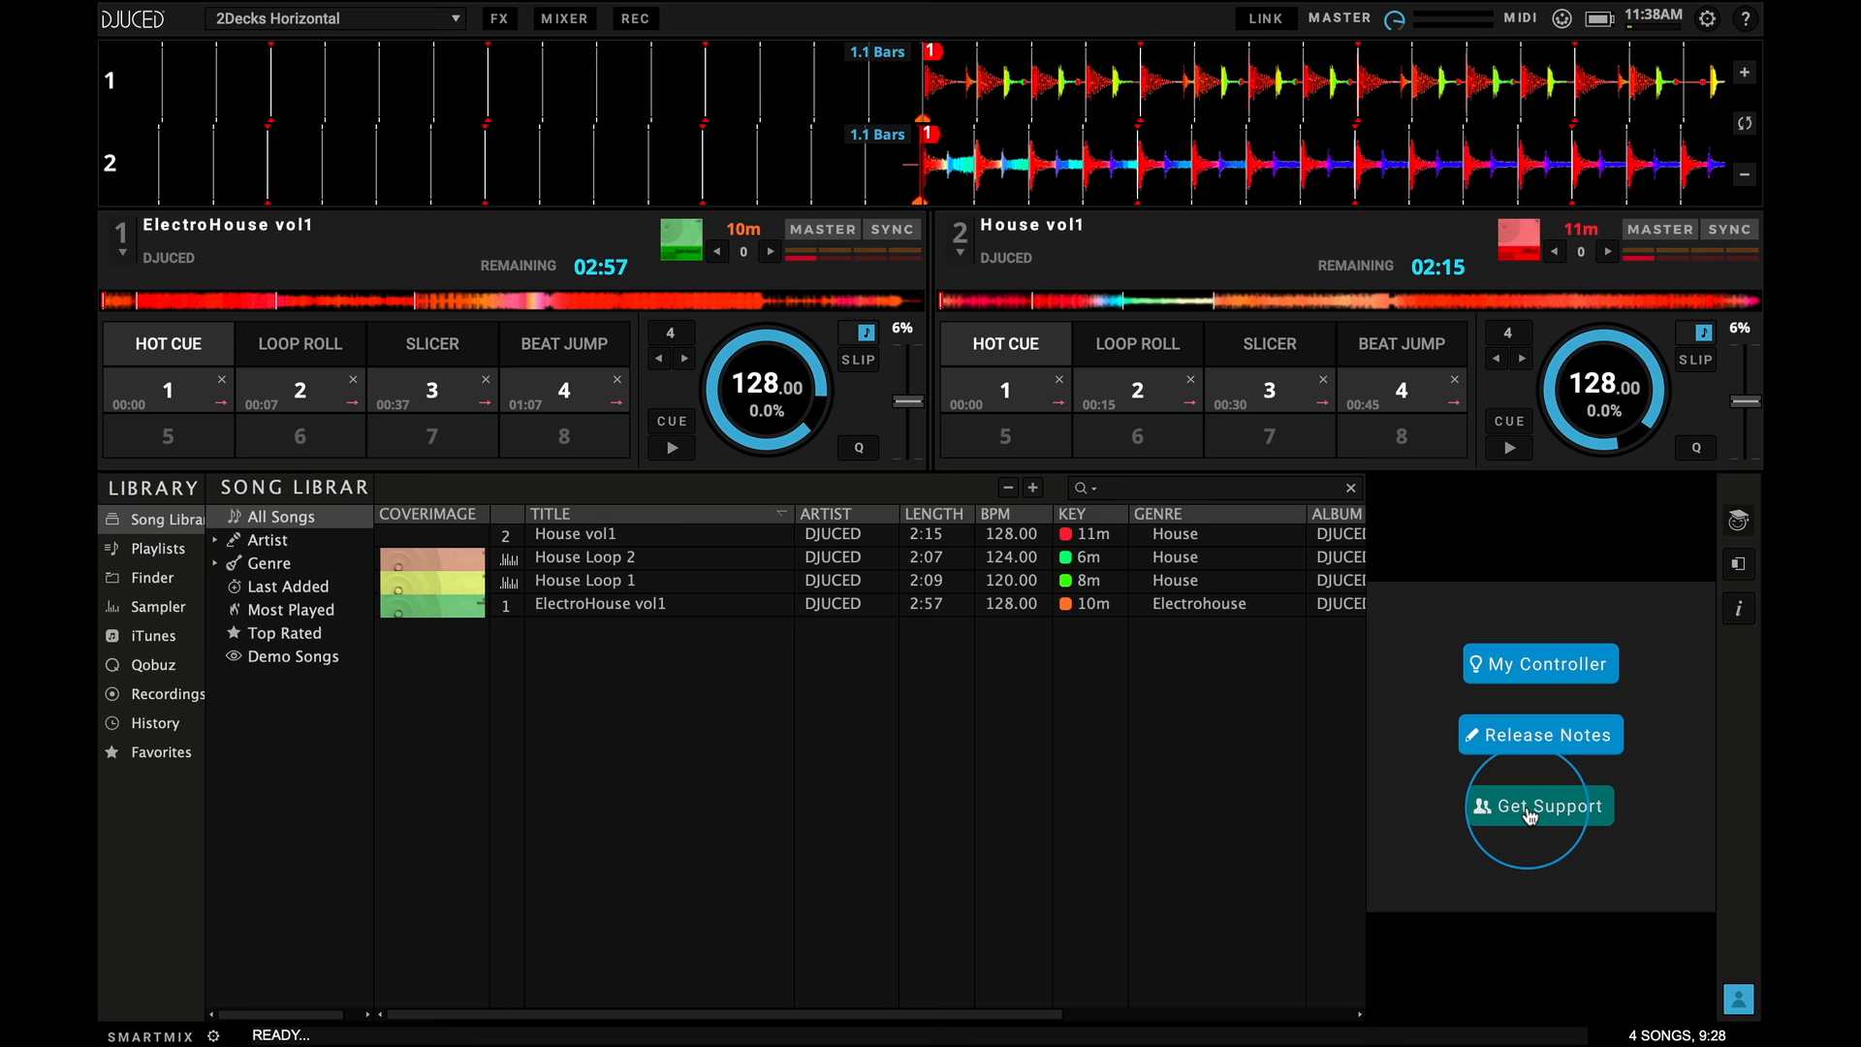
mouse_move(361, 515)
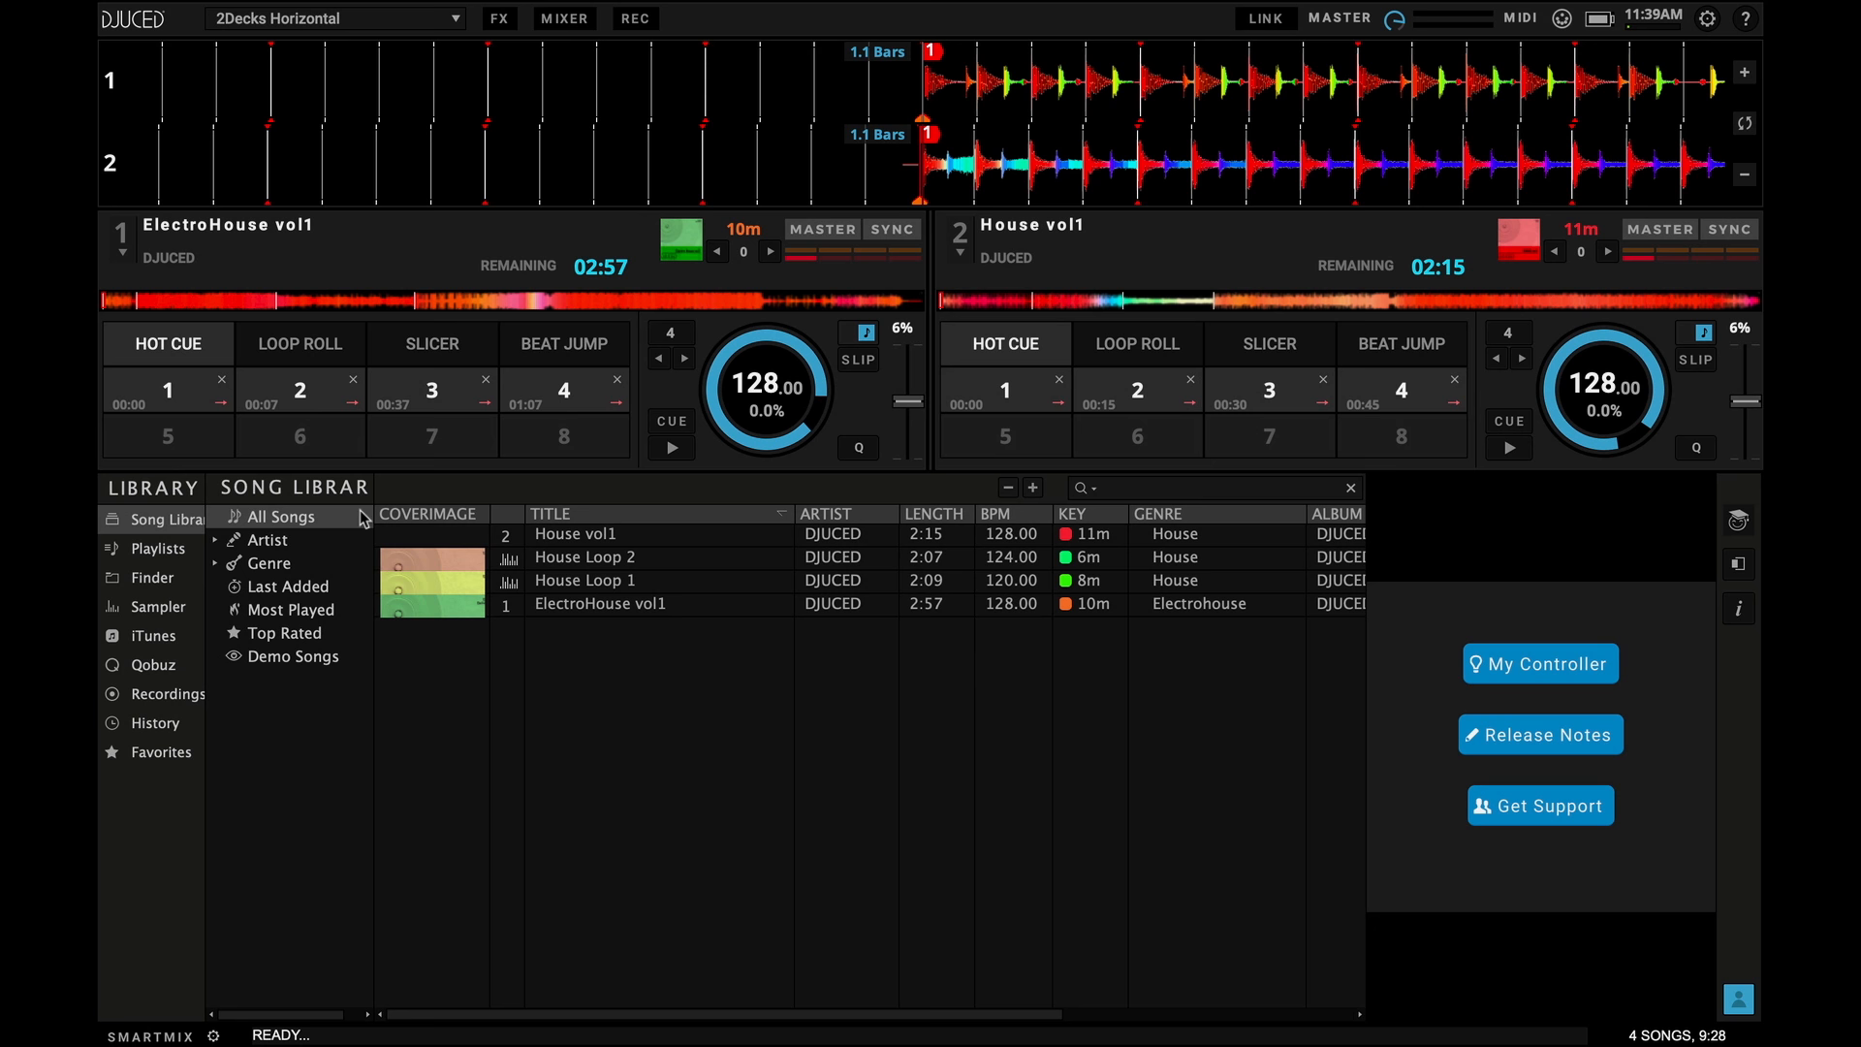